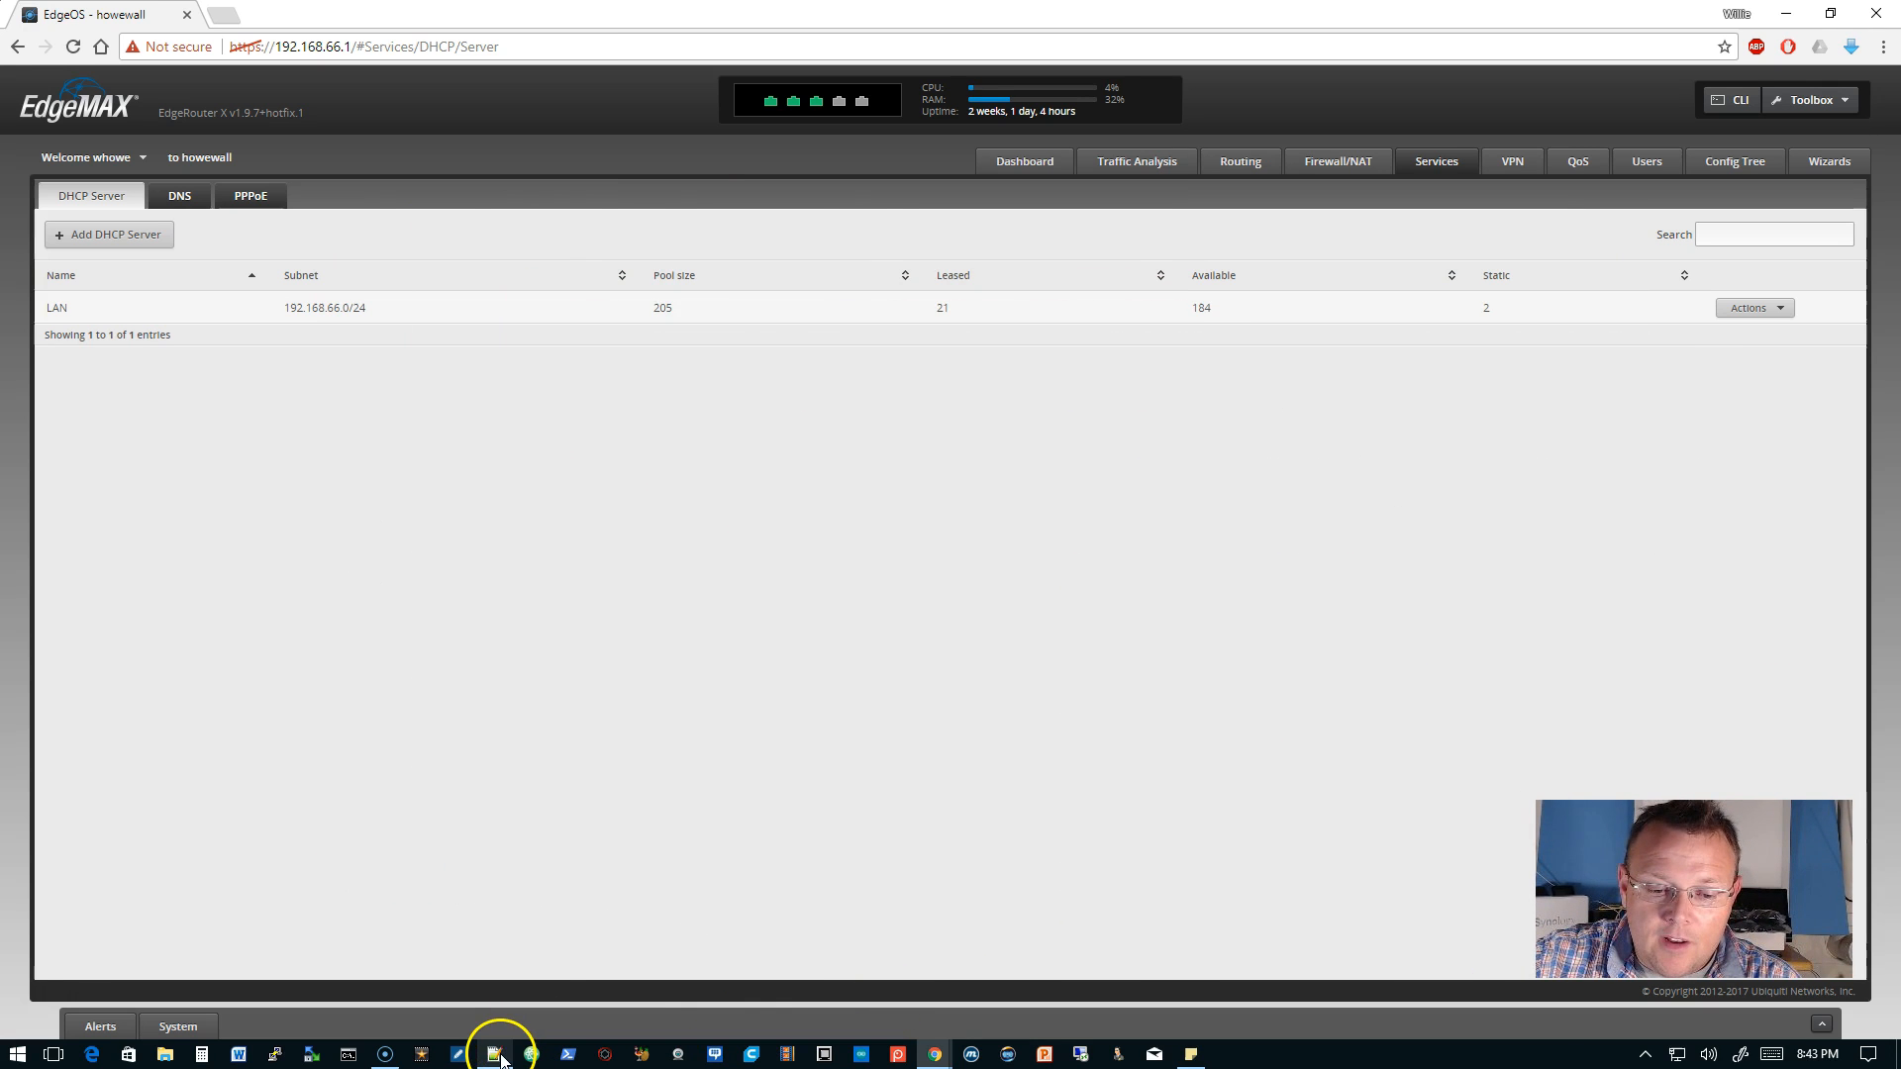
# Step: Review network.ini's wlan0 ssid, passphrase and mode=dhcp lines in Notepad++ and select all the text
pyautogui.click(491, 1051)
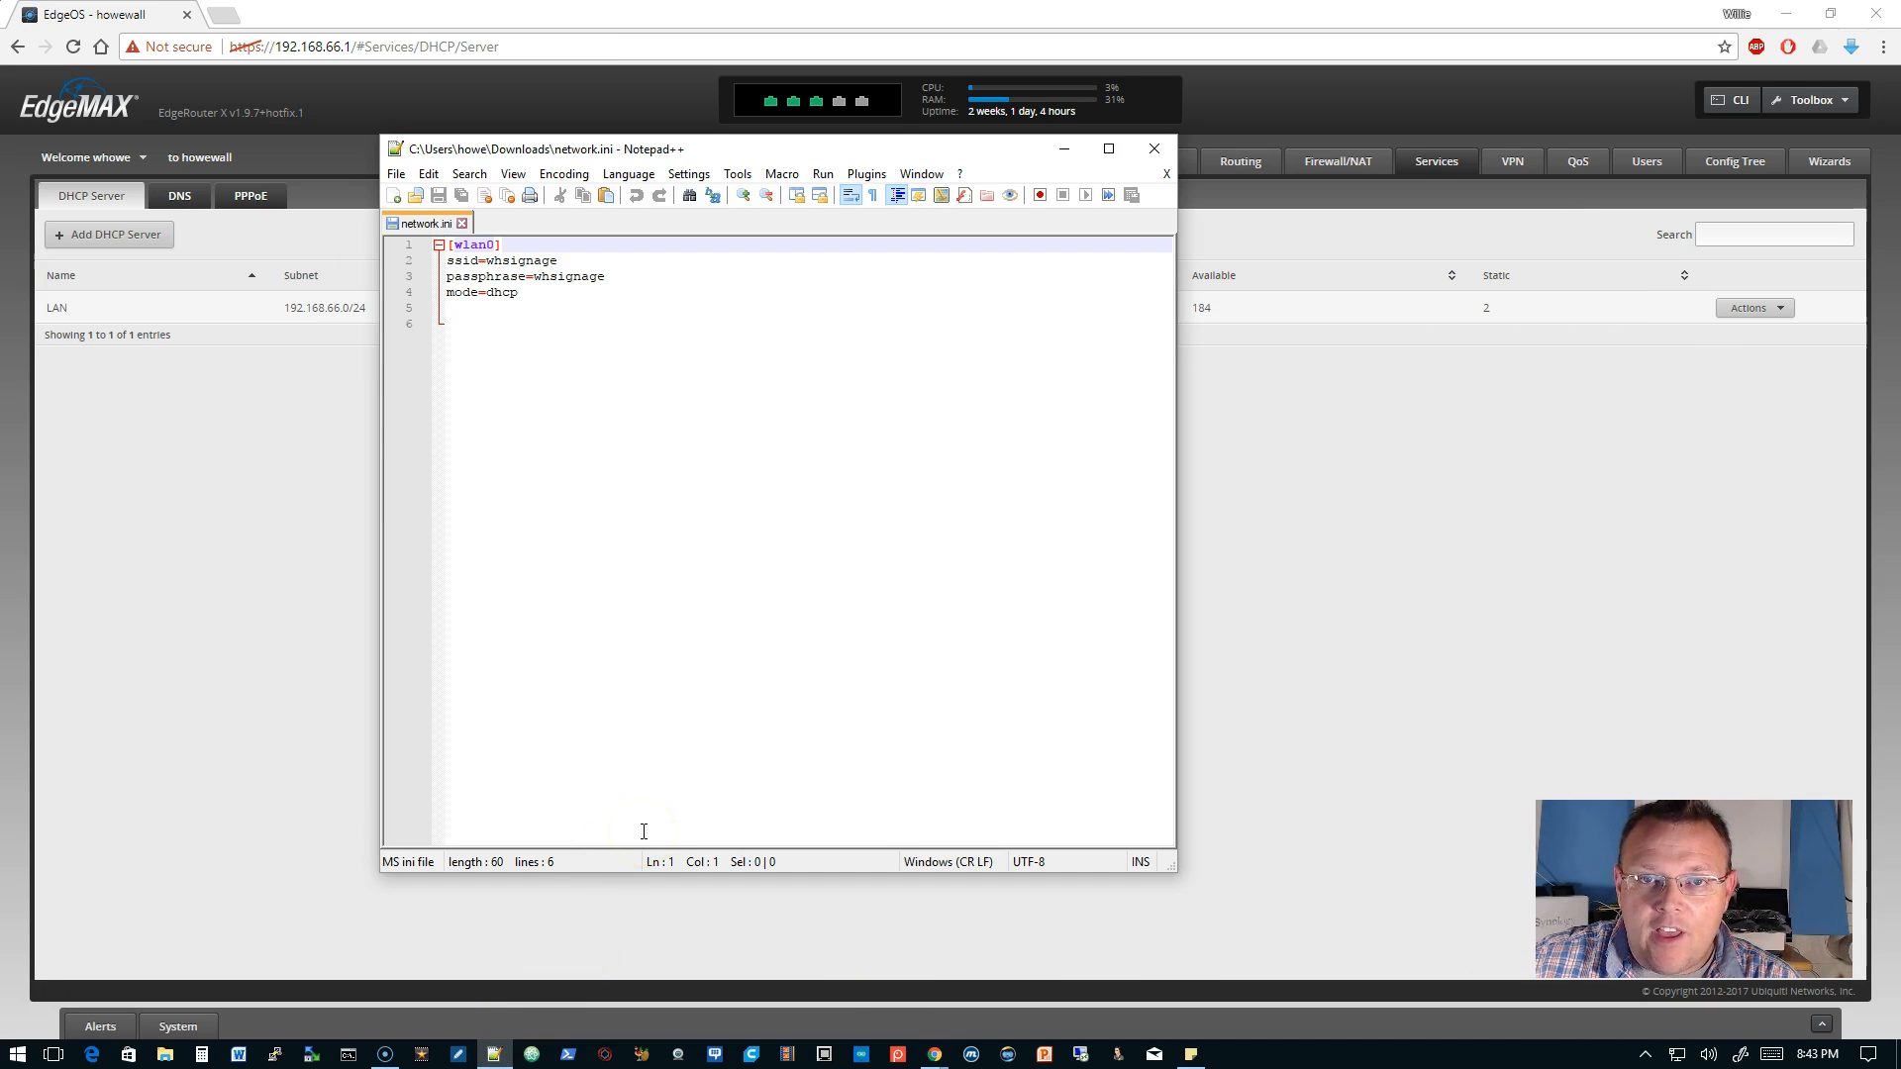
pyautogui.moveTo(602, 159)
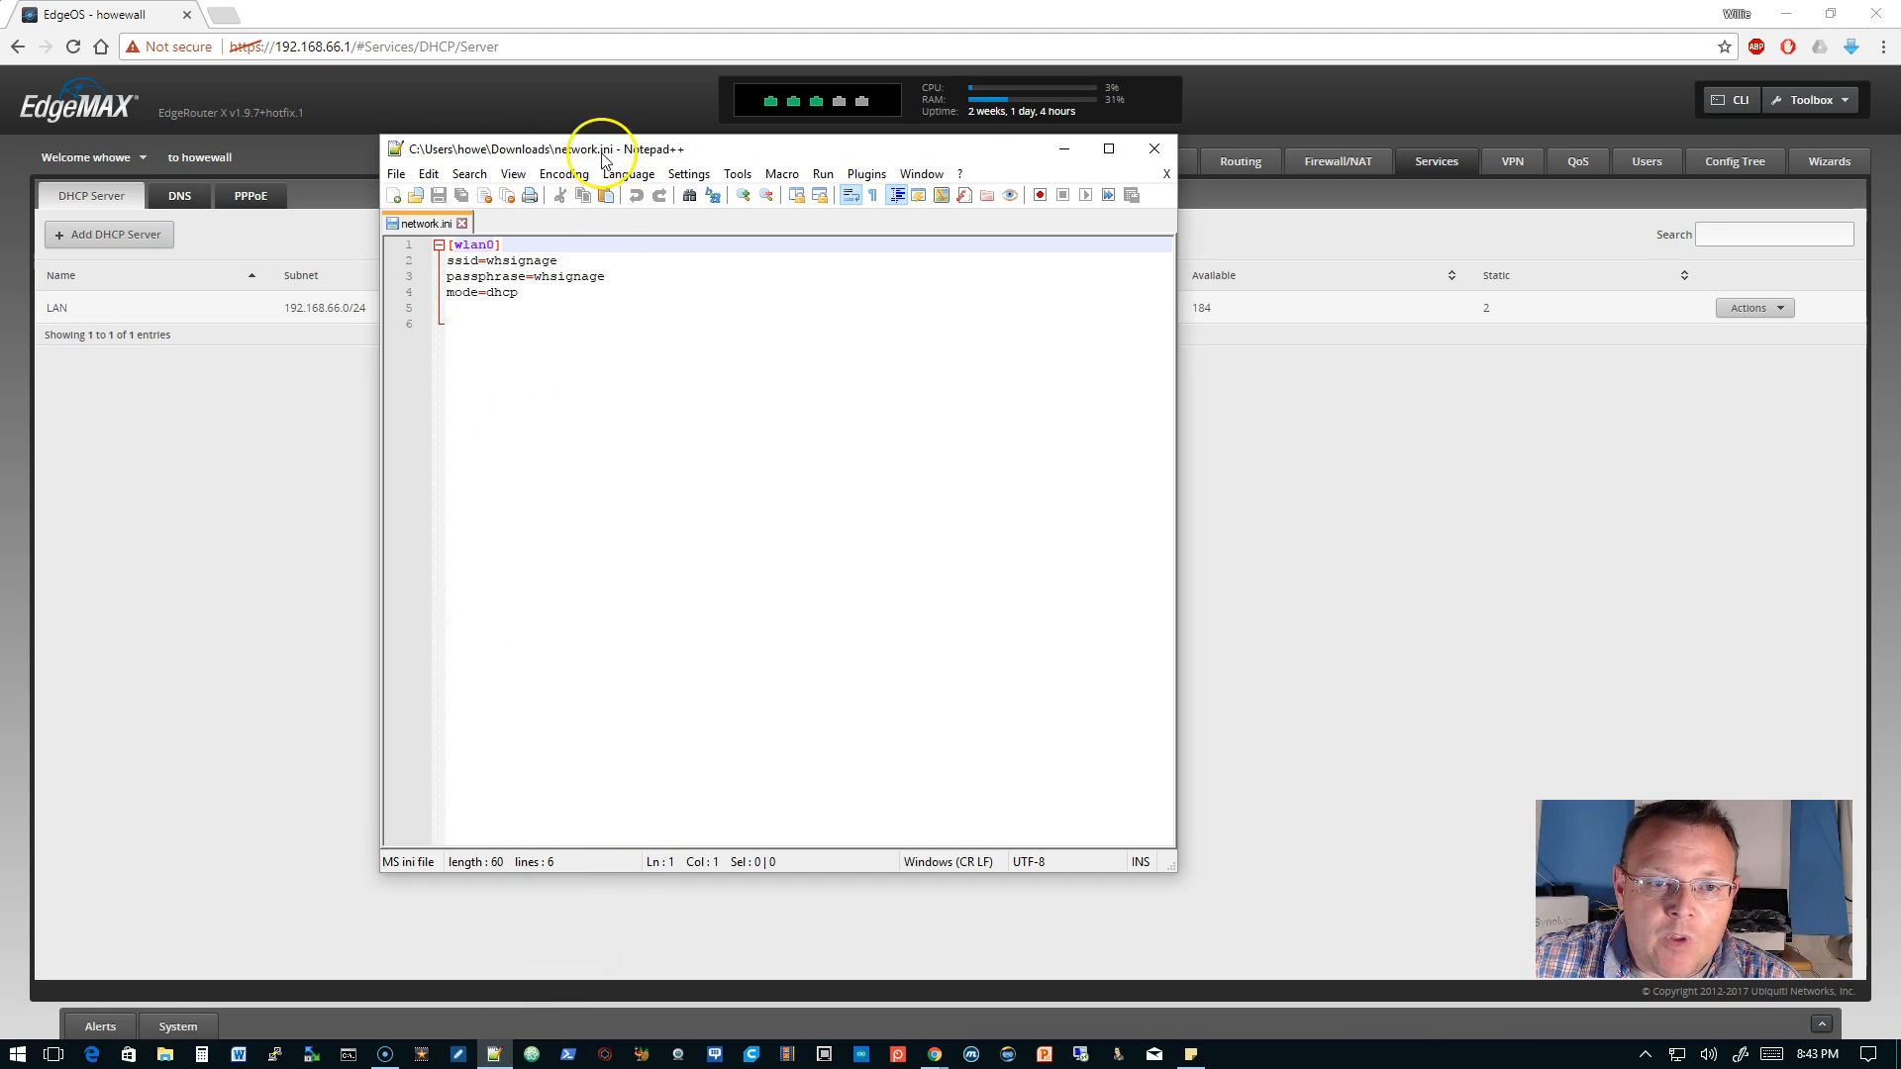
pyautogui.moveTo(621, 233)
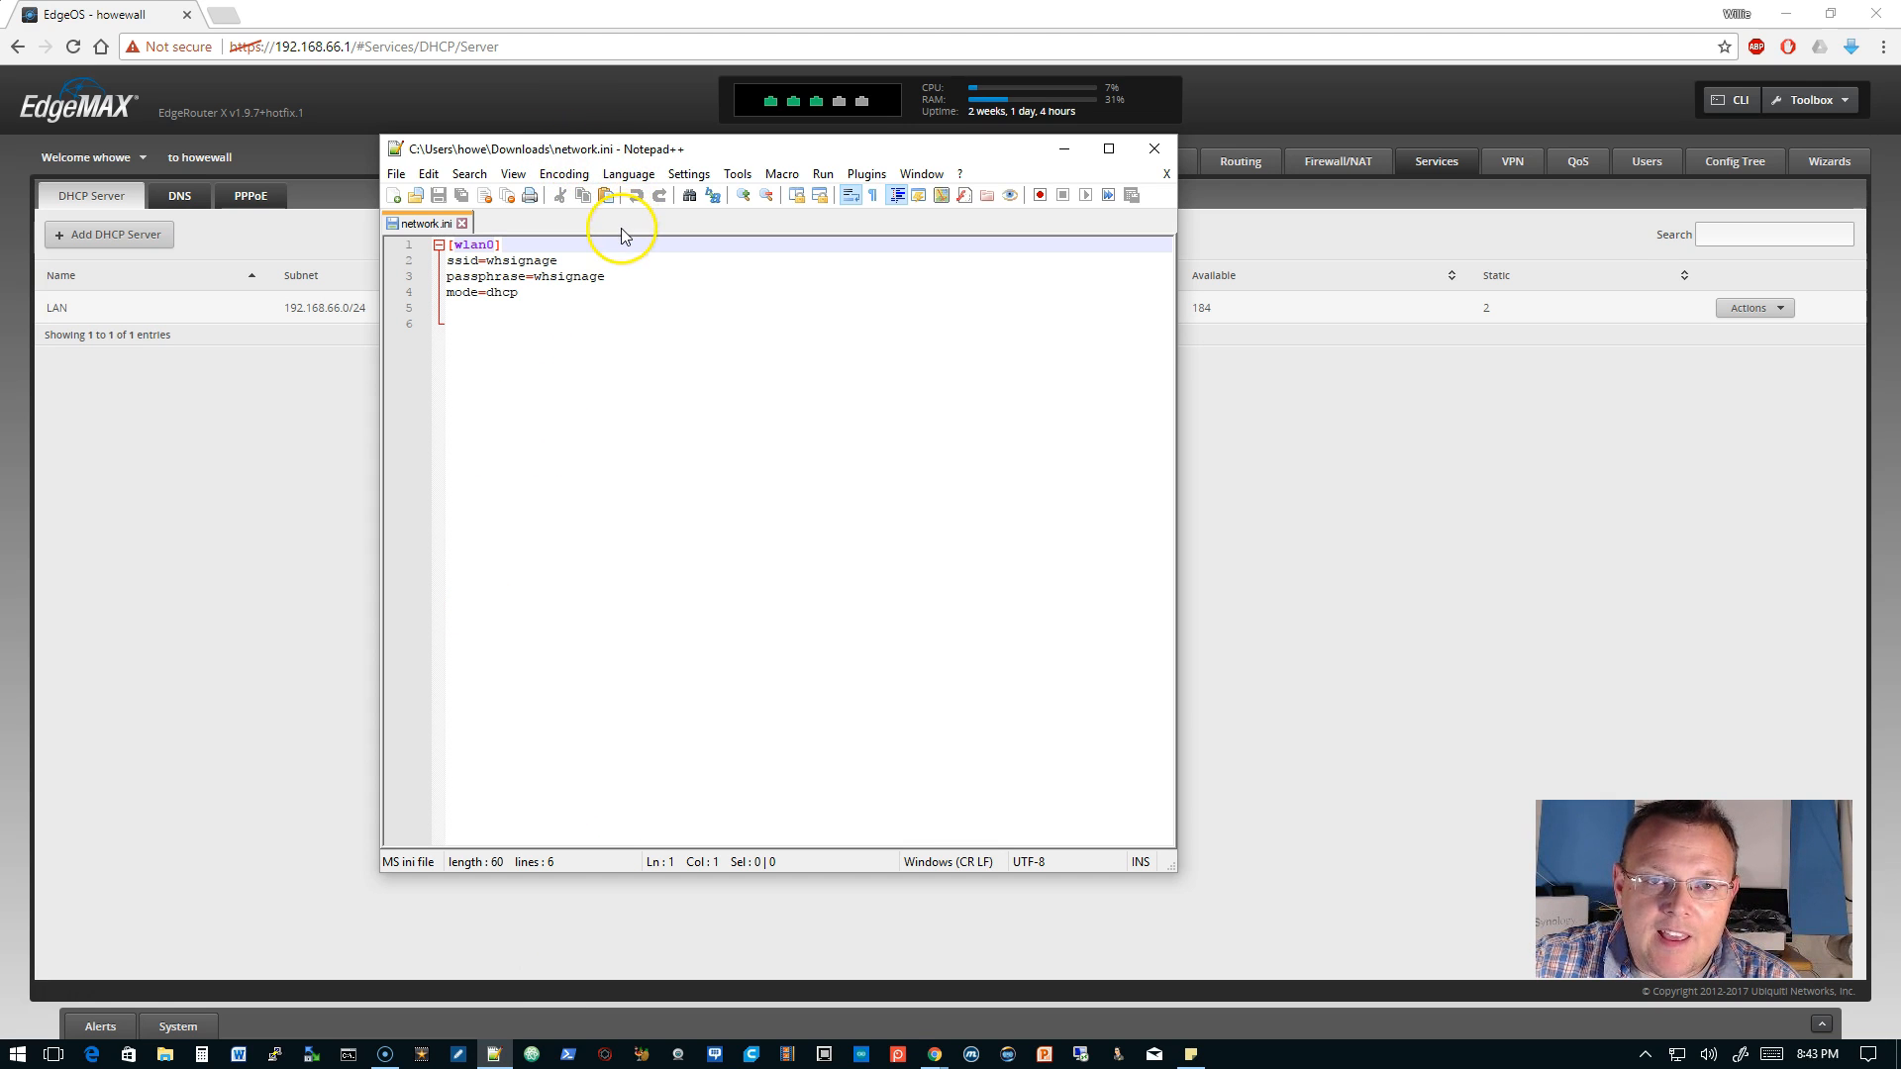
pyautogui.moveTo(544, 309)
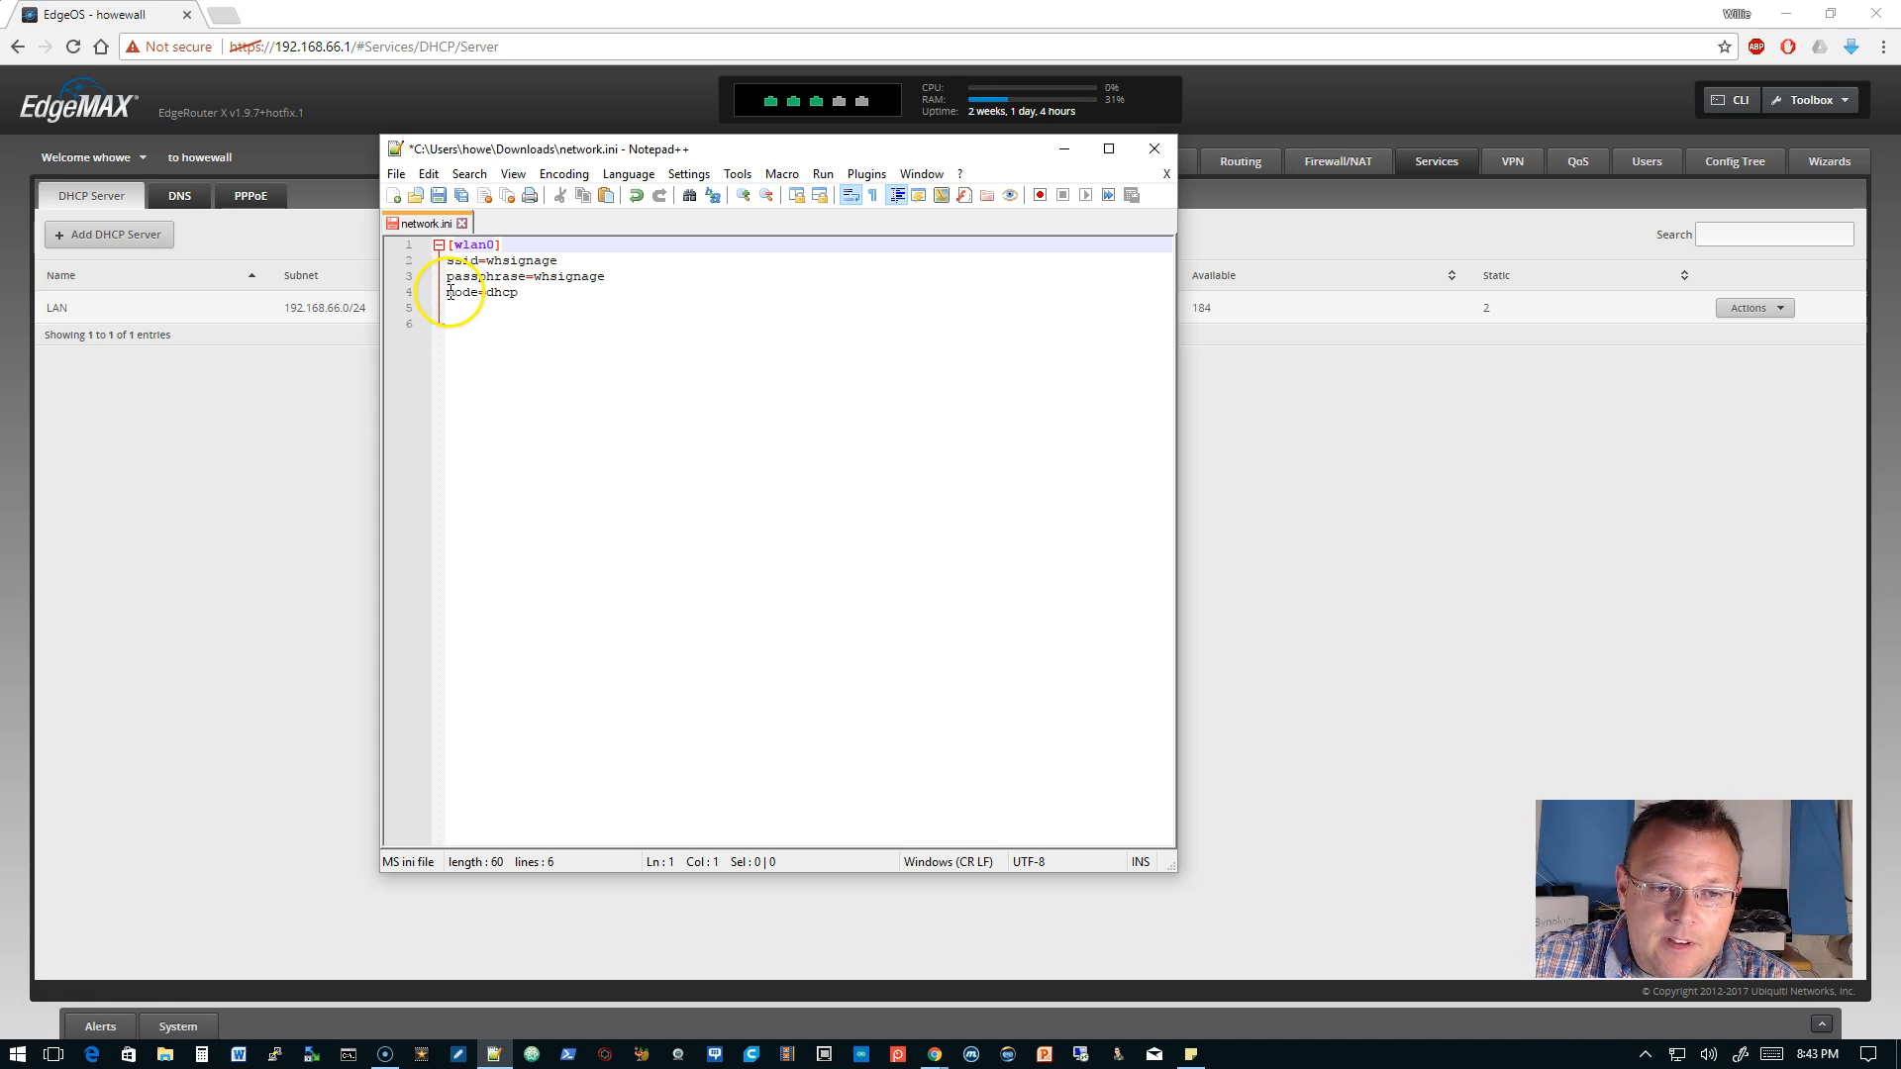
pyautogui.click(483, 294)
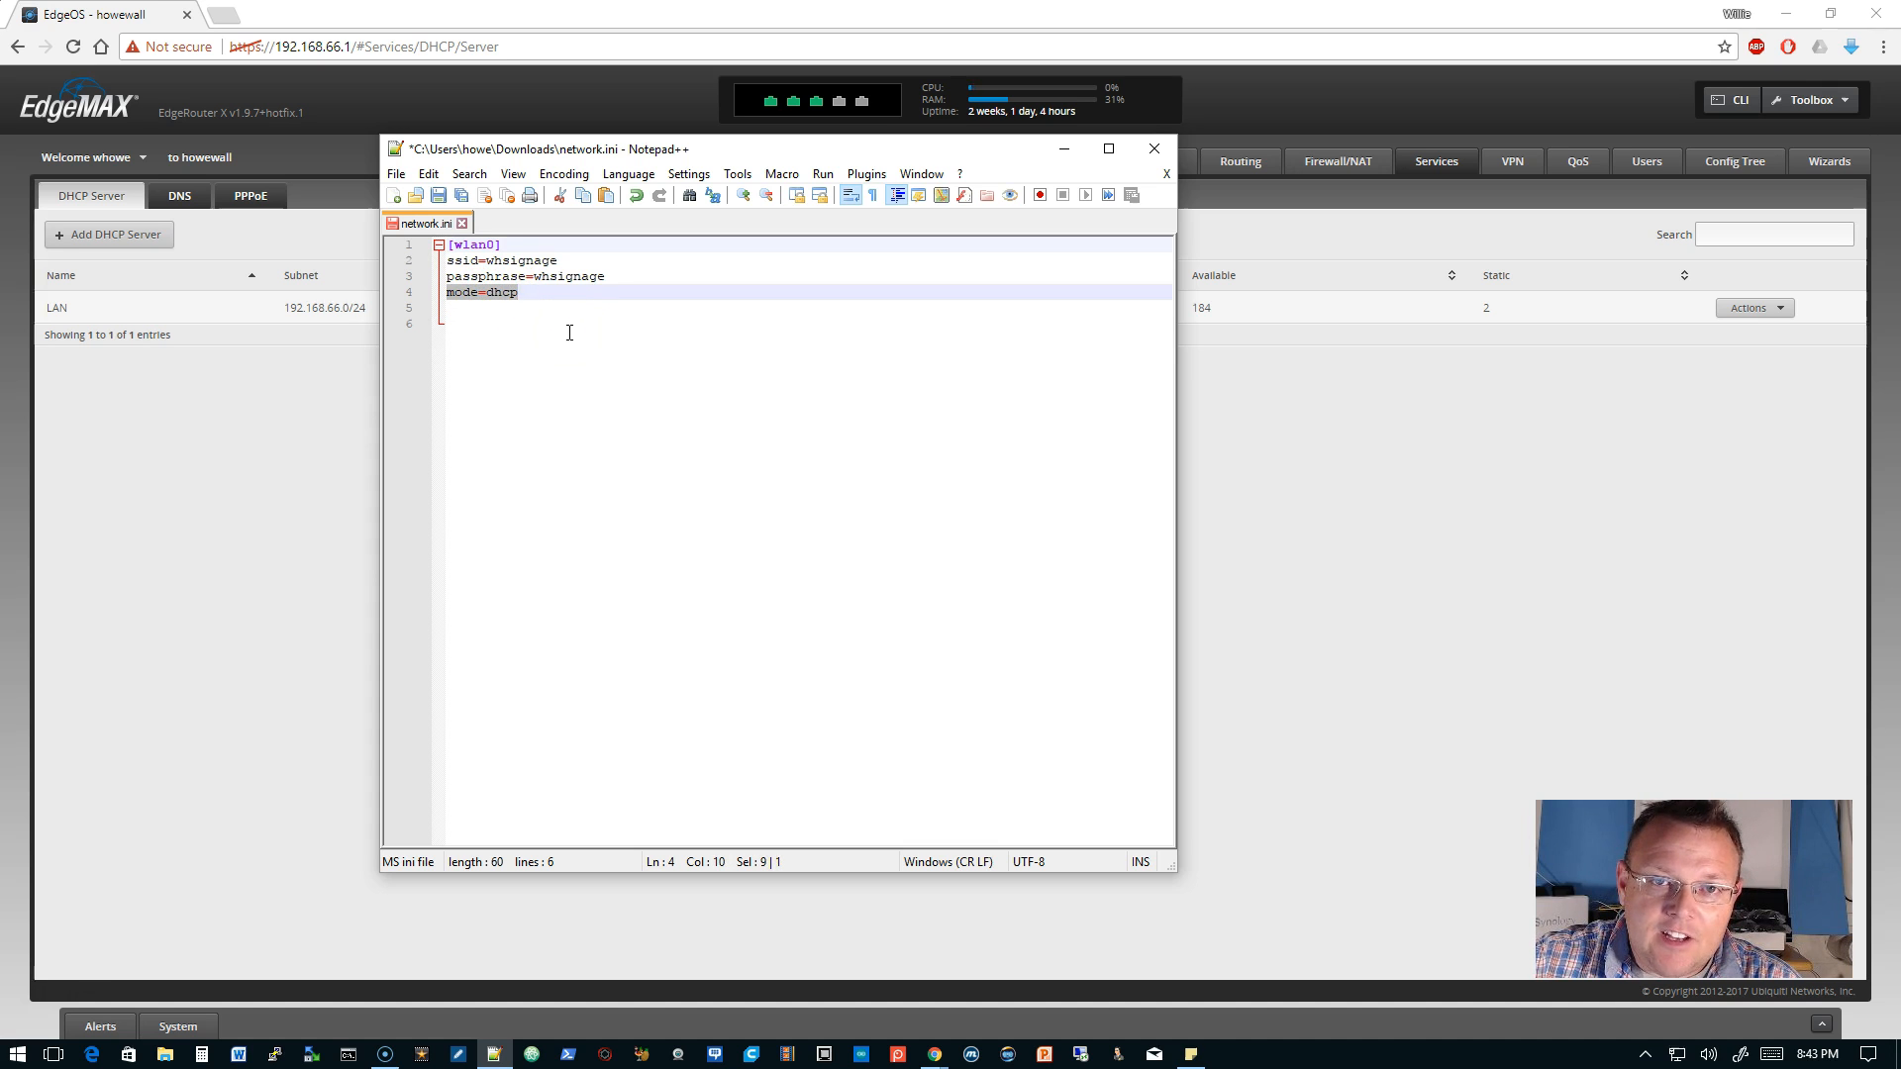
pyautogui.press('ctrl+a')
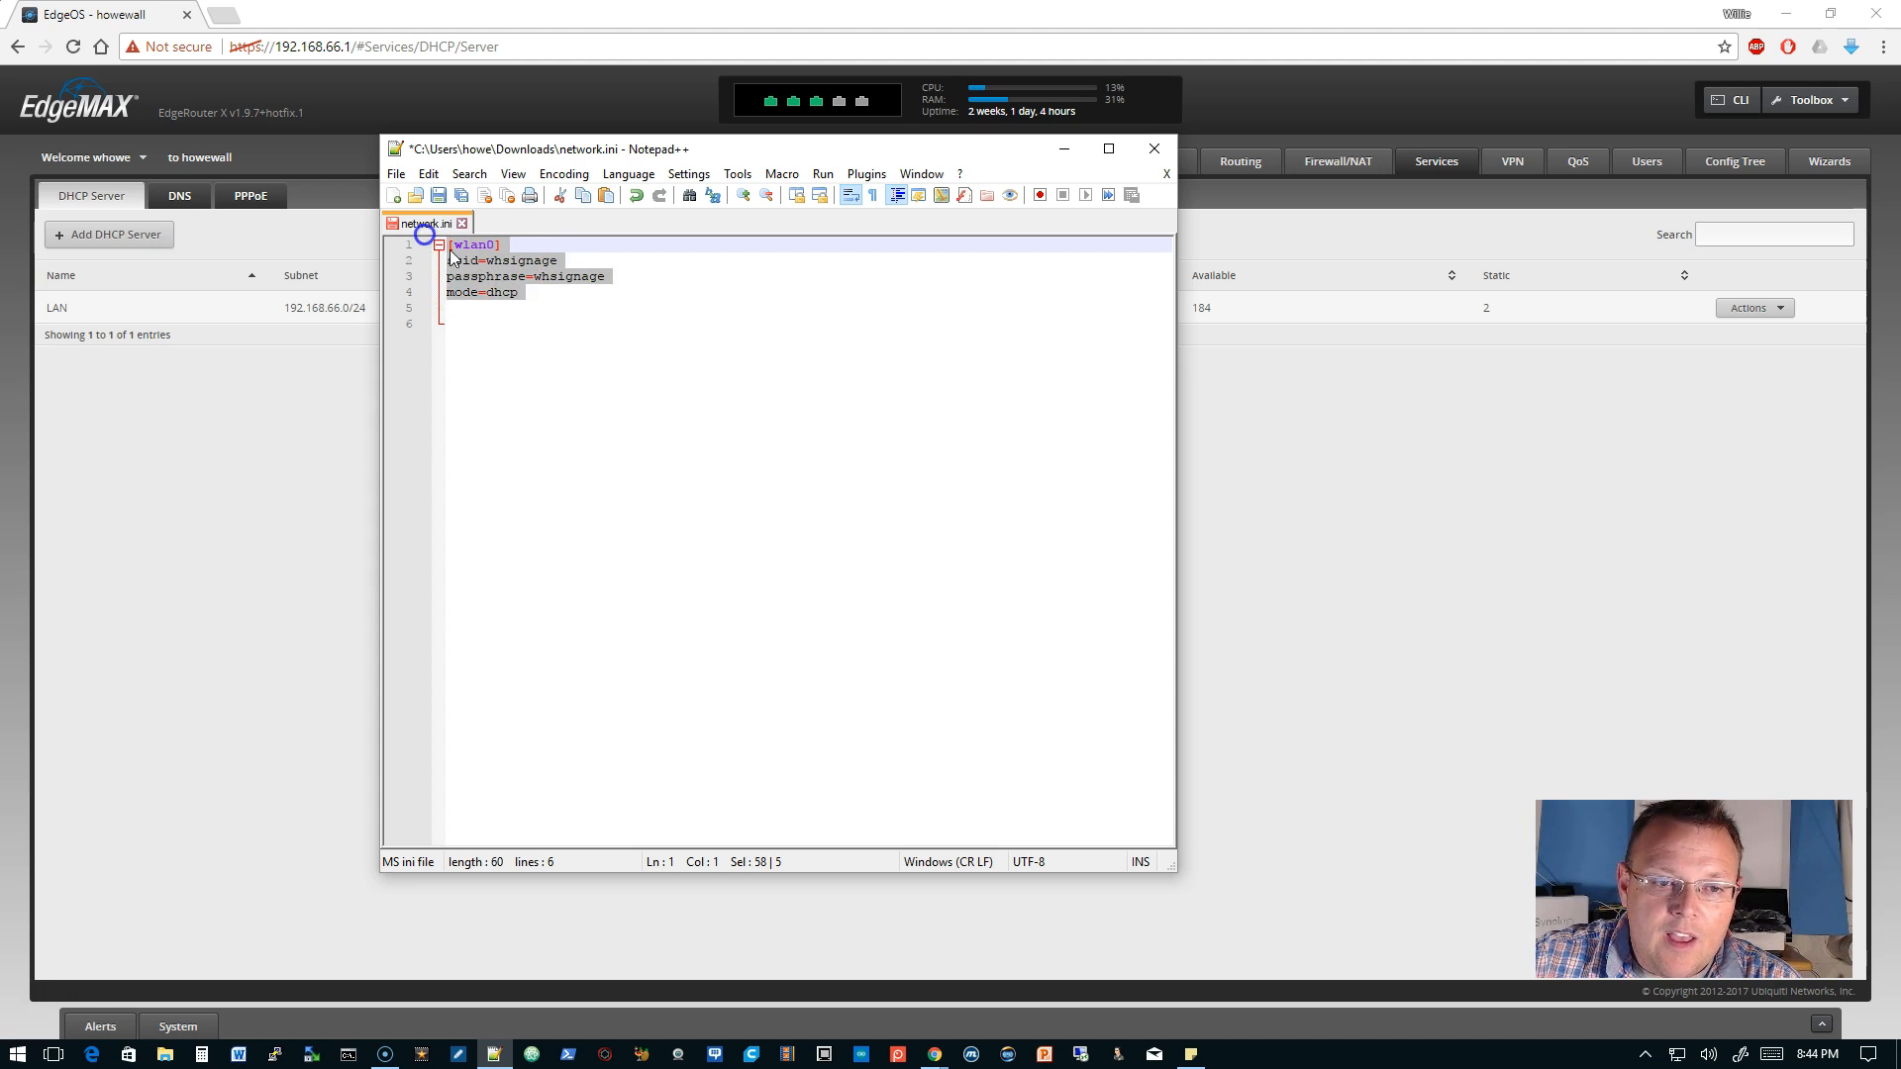
pyautogui.click(517, 293)
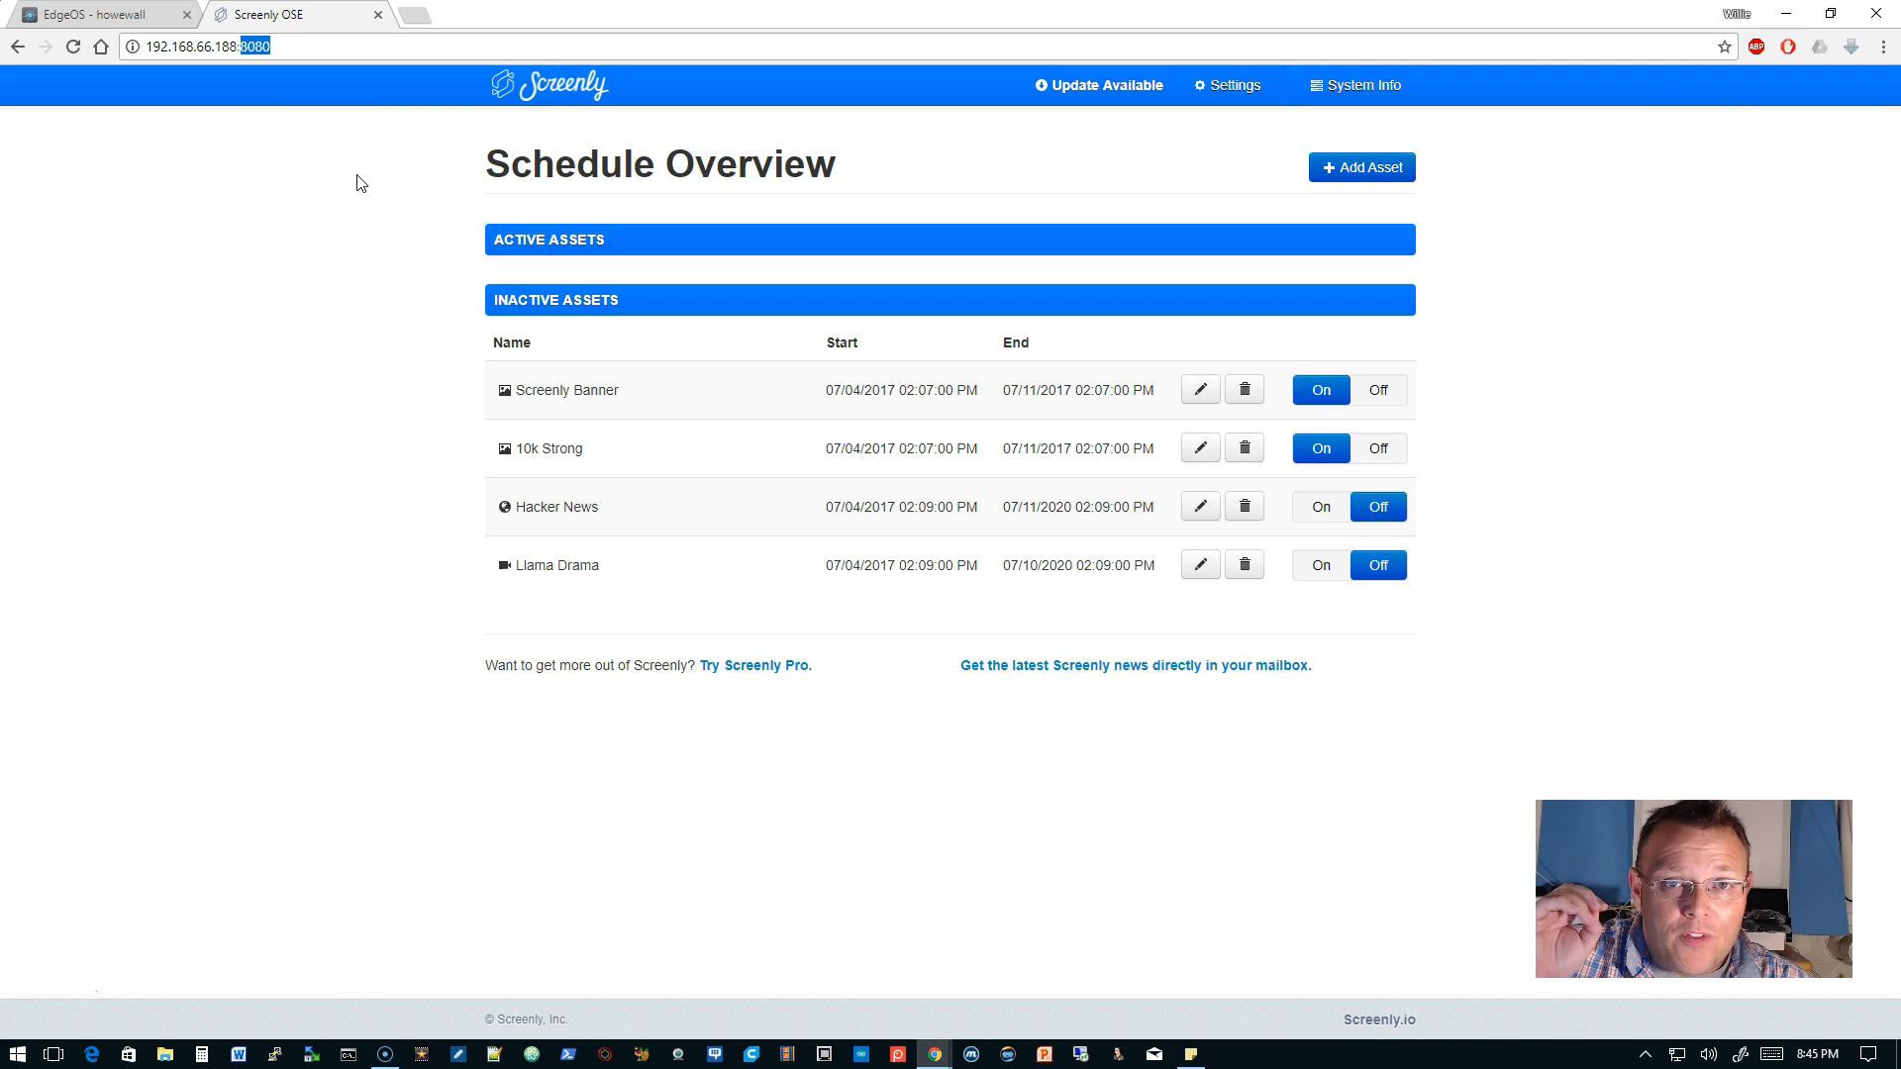
pyautogui.moveTo(224, 140)
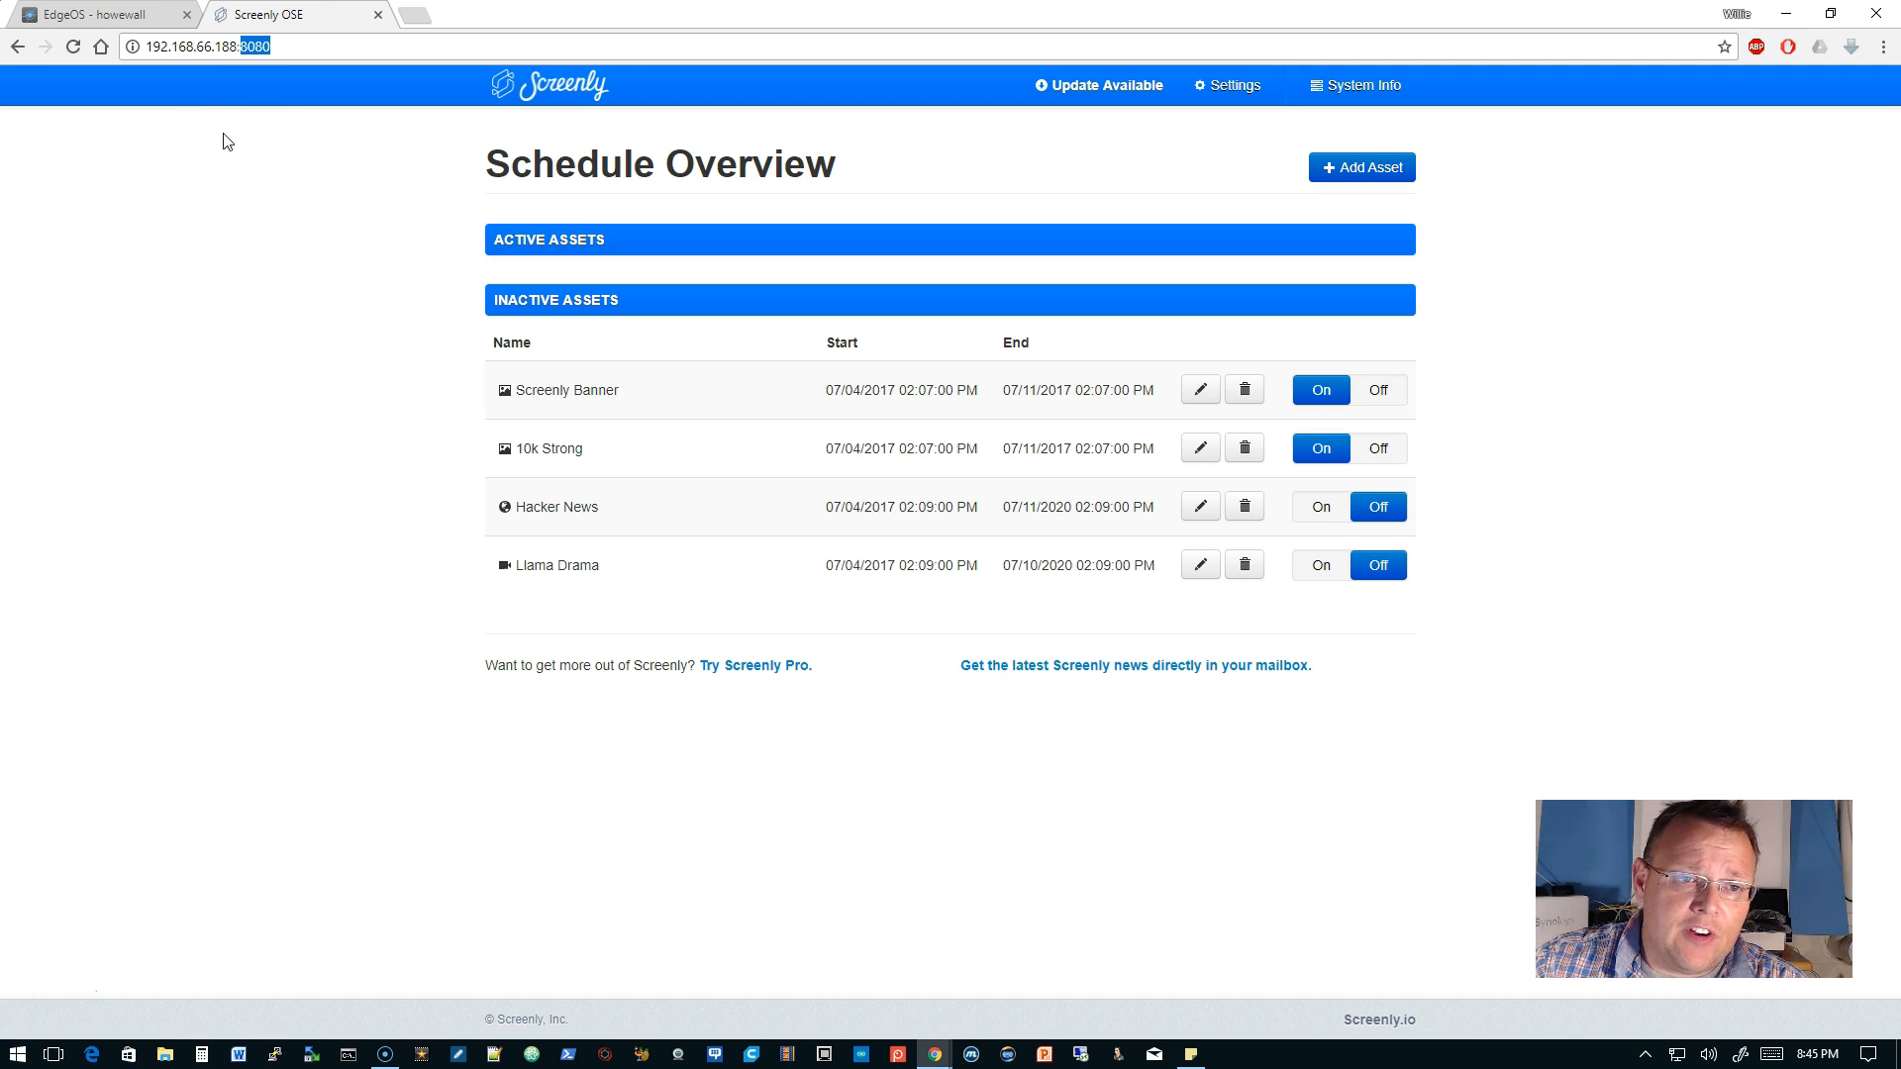
# Step: Load the Screenly device's Schedule Overview on port 8080 in a new browser tab
pyautogui.click(1233, 86)
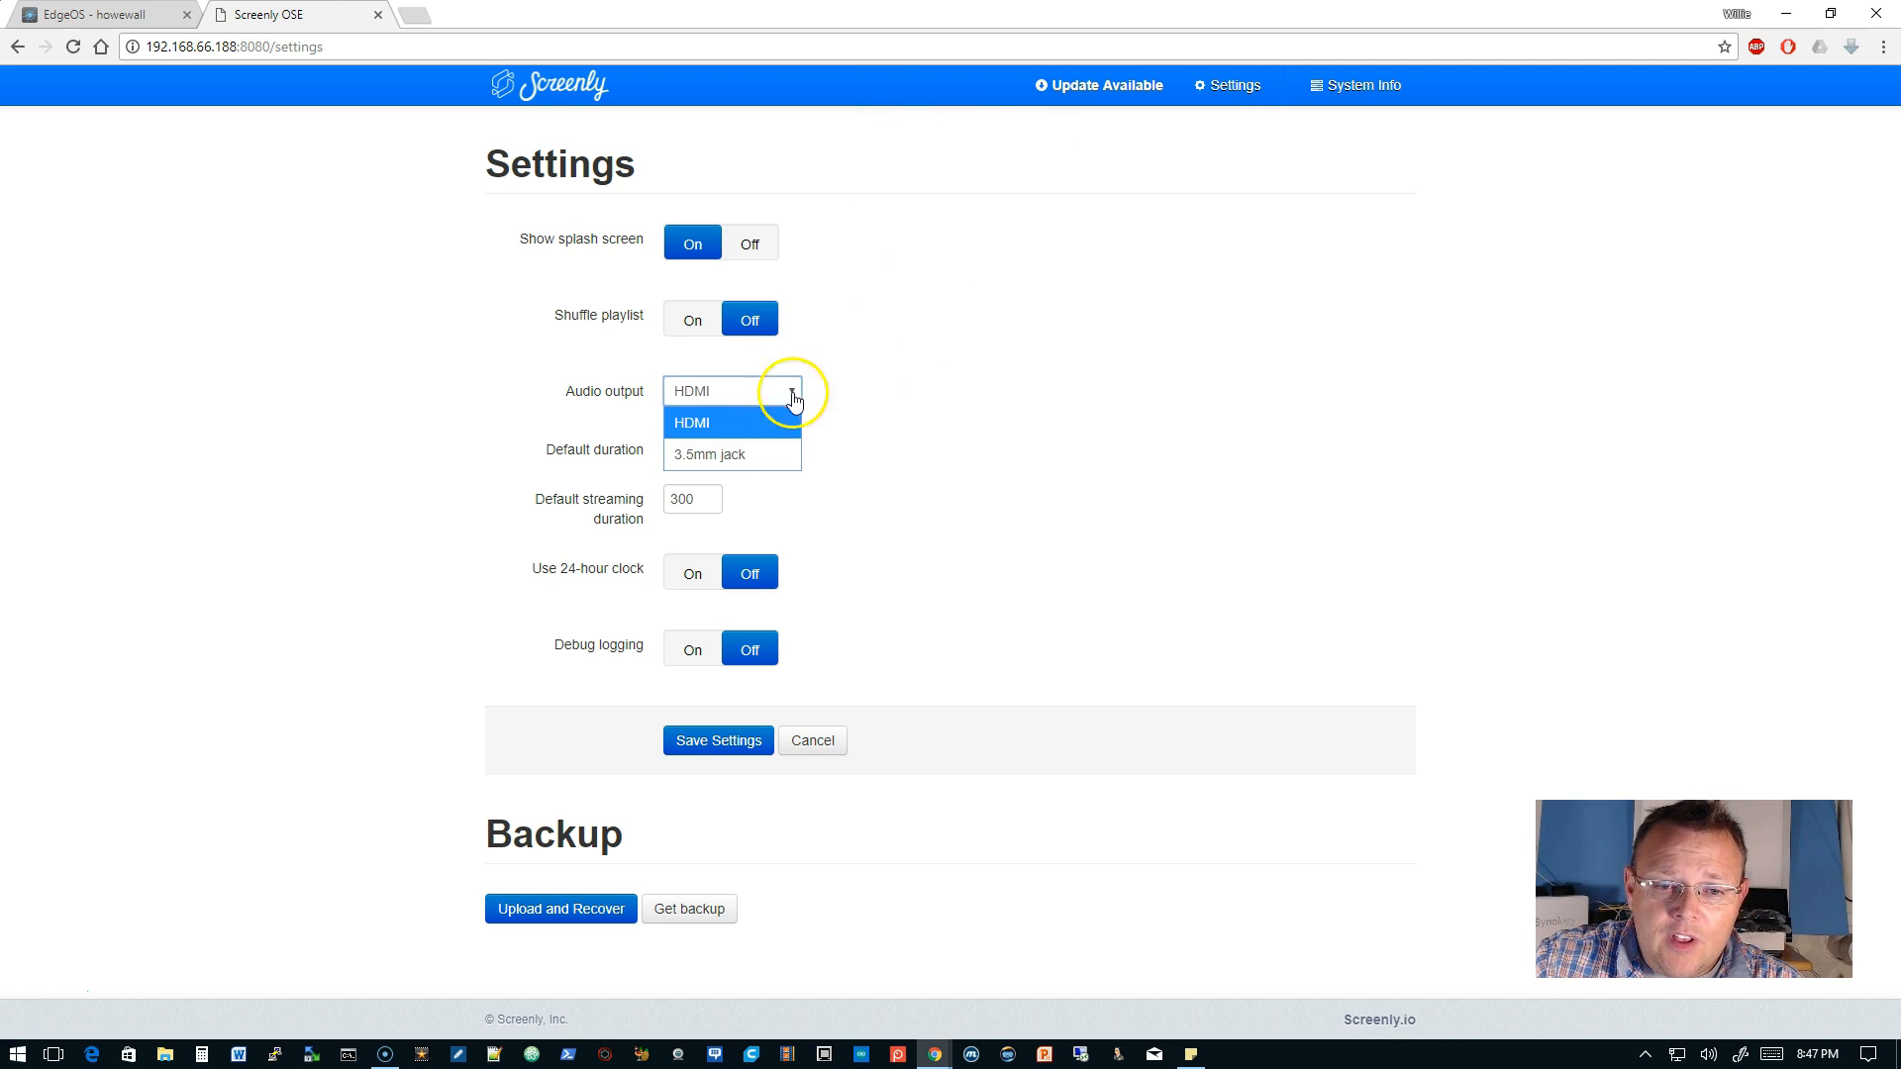
# Step: Review the Audio output choice between HDMI and 3.5mm jack on the Settings page
pyautogui.click(549, 85)
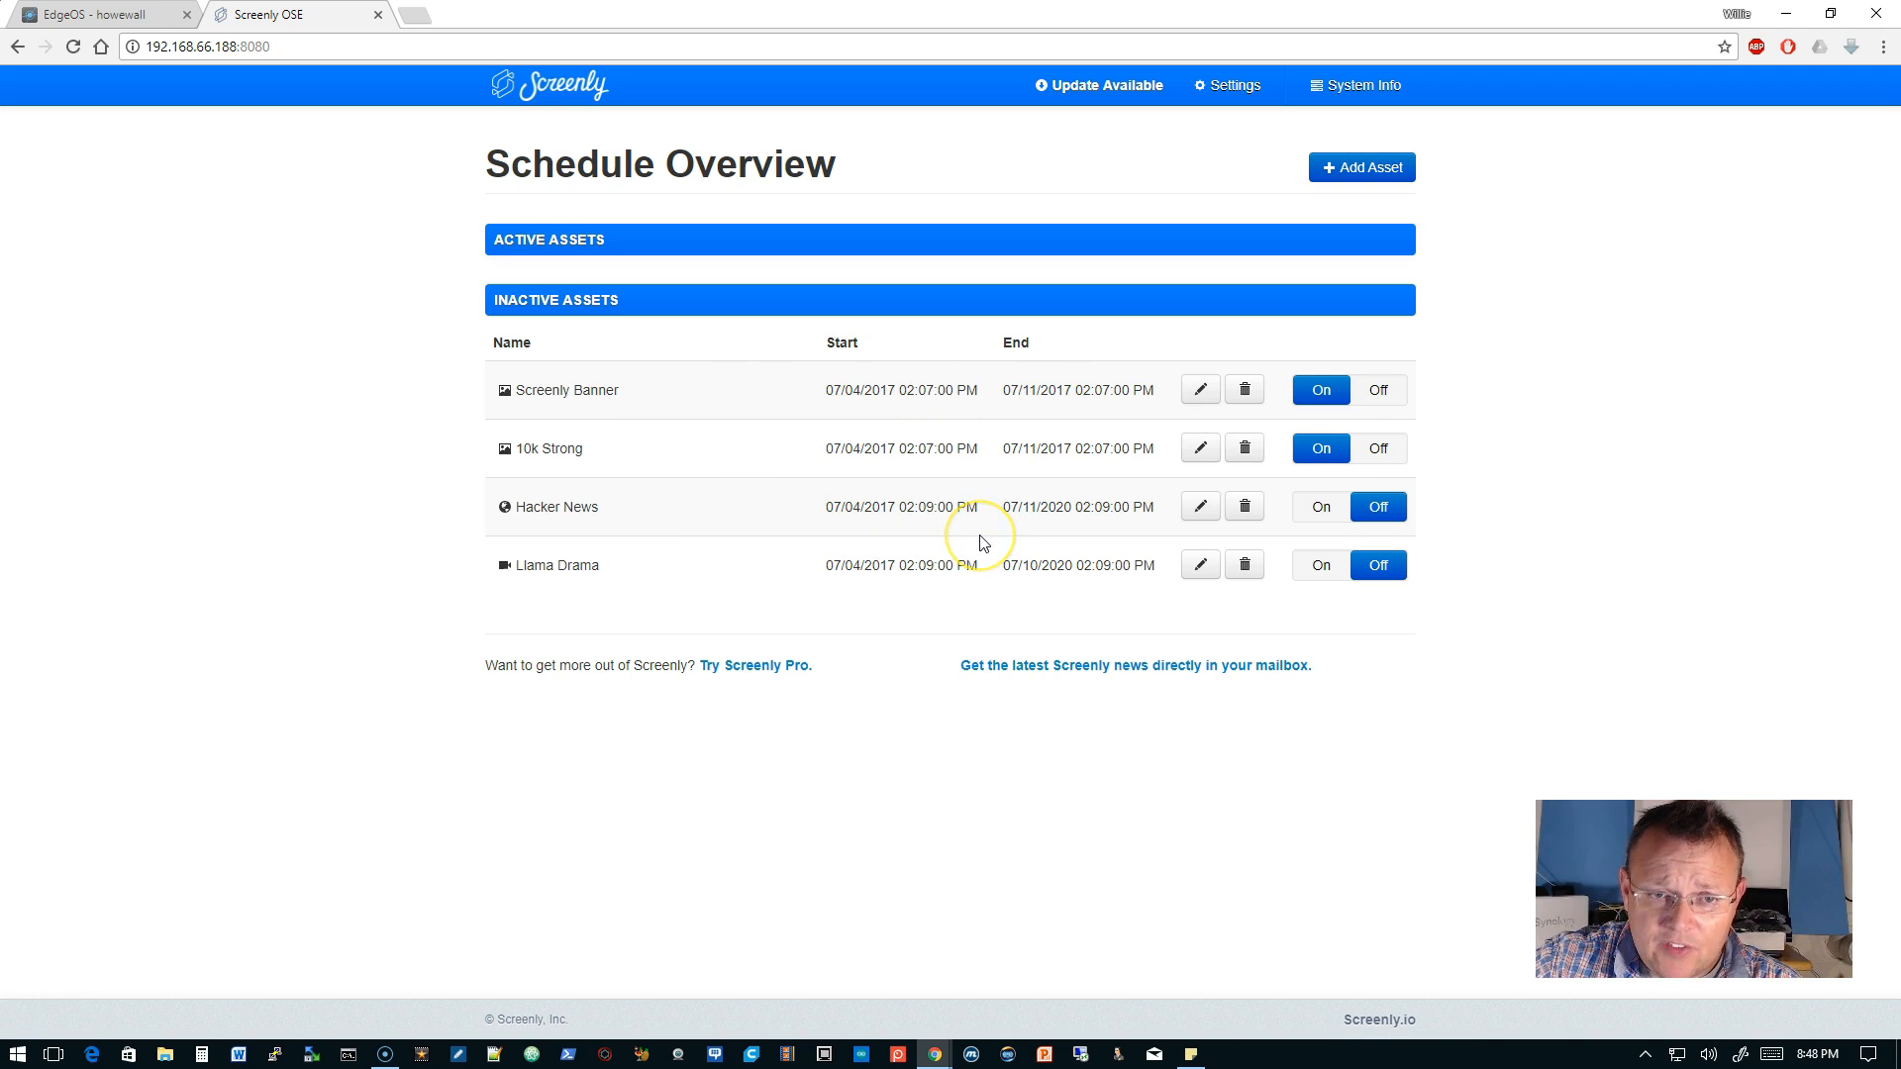
pyautogui.moveTo(742, 493)
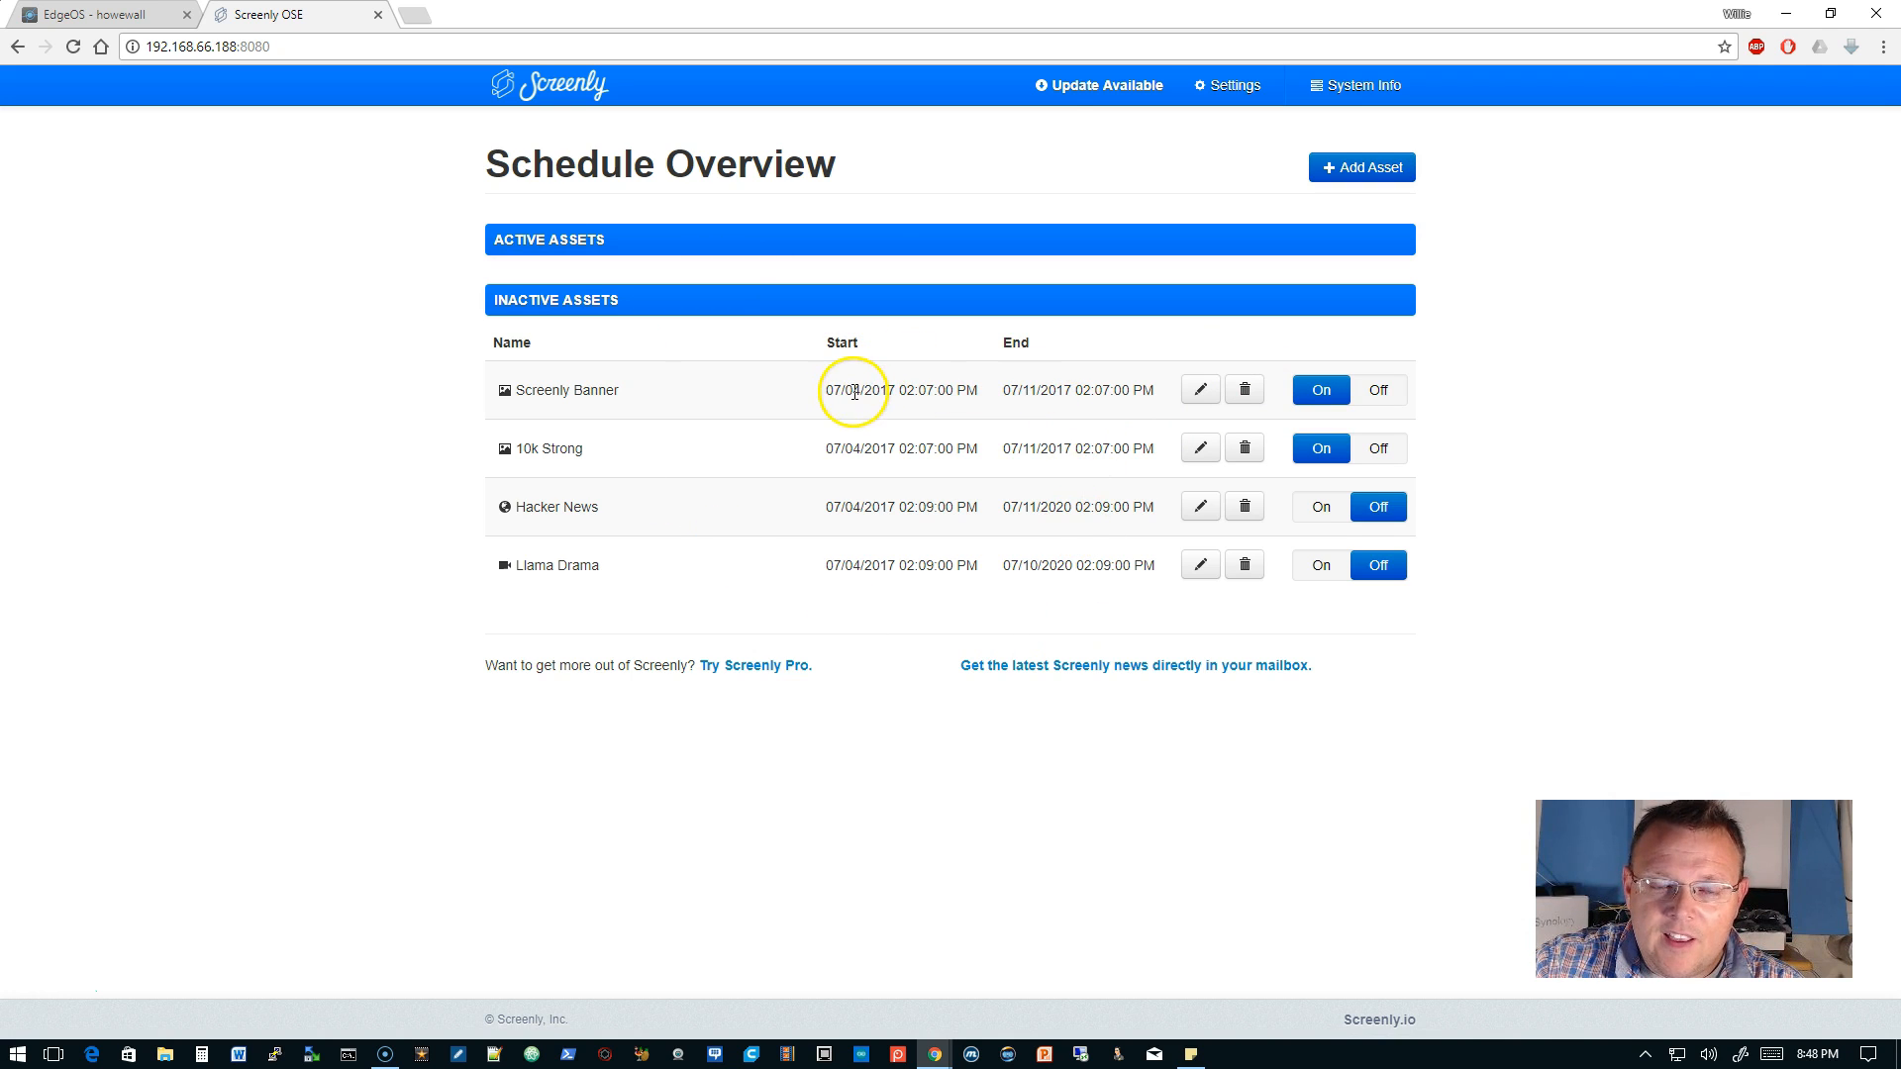
pyautogui.moveTo(1311, 504)
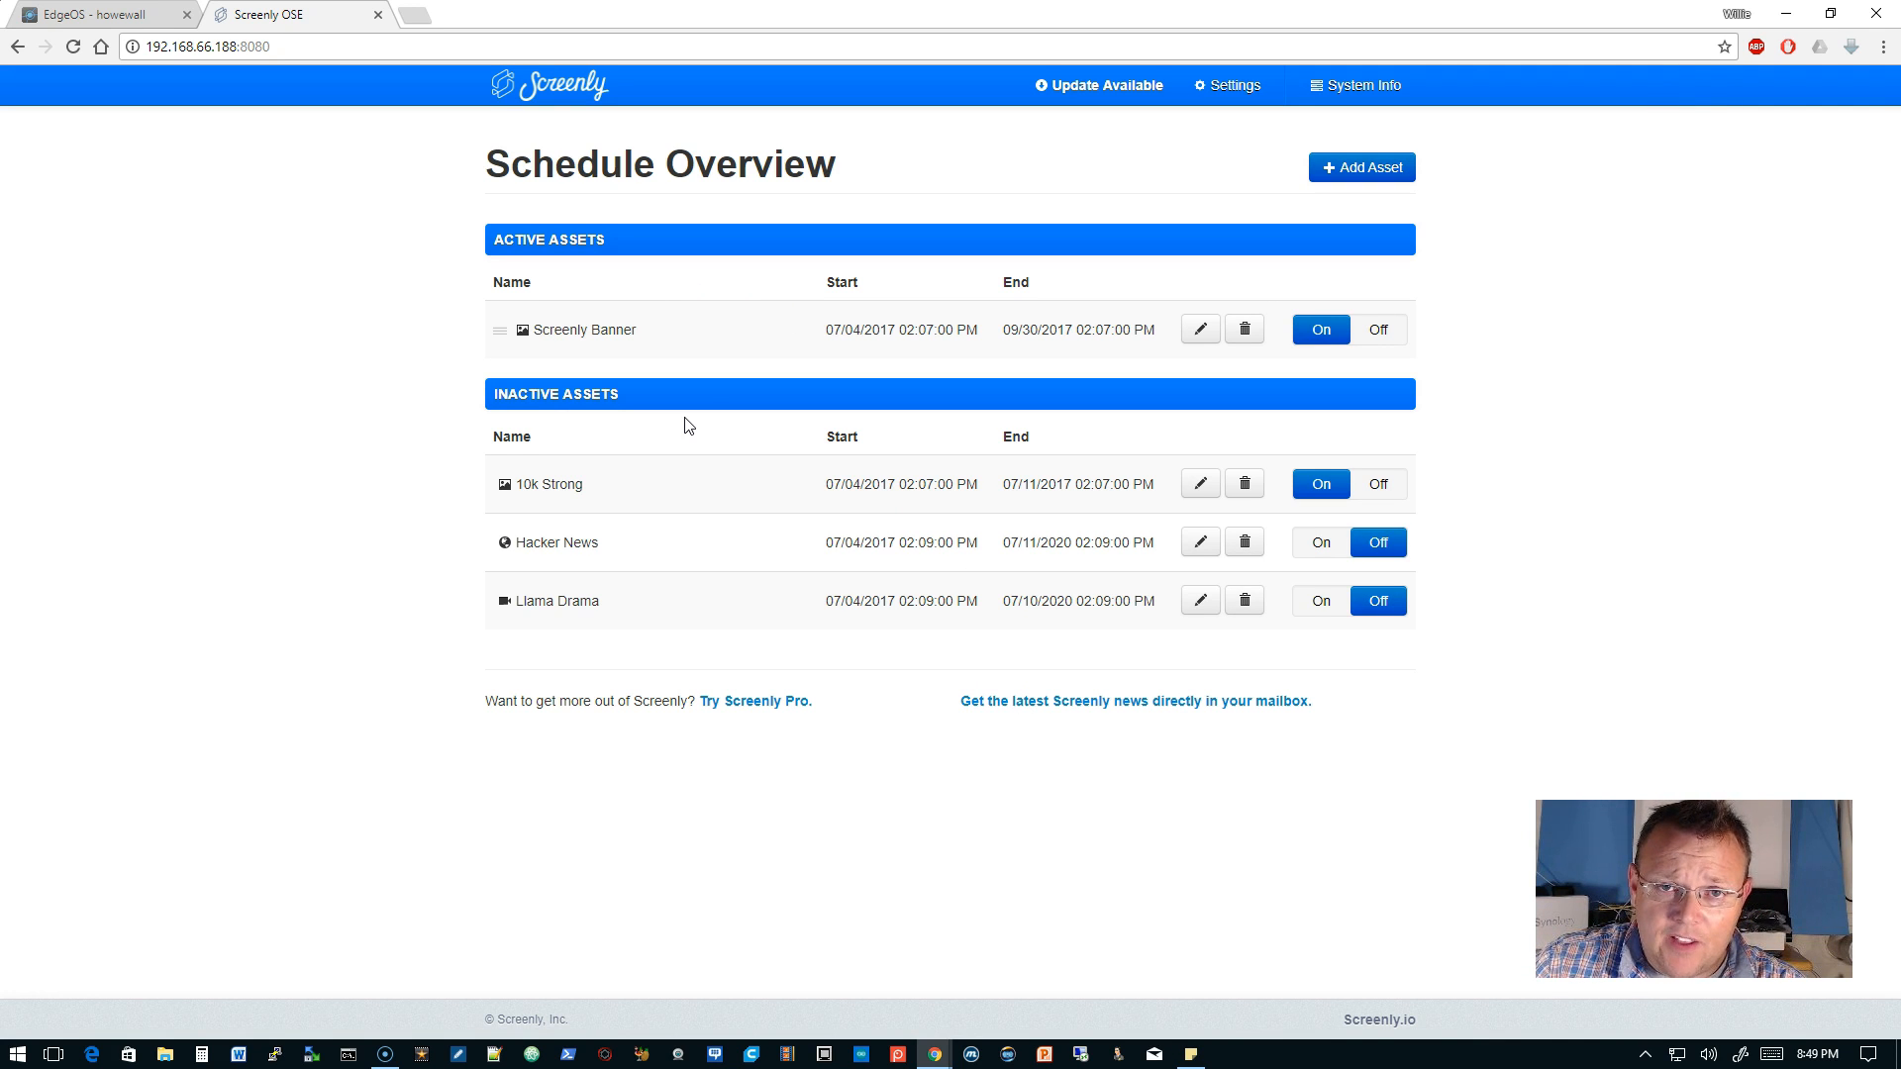
pyautogui.moveTo(719, 620)
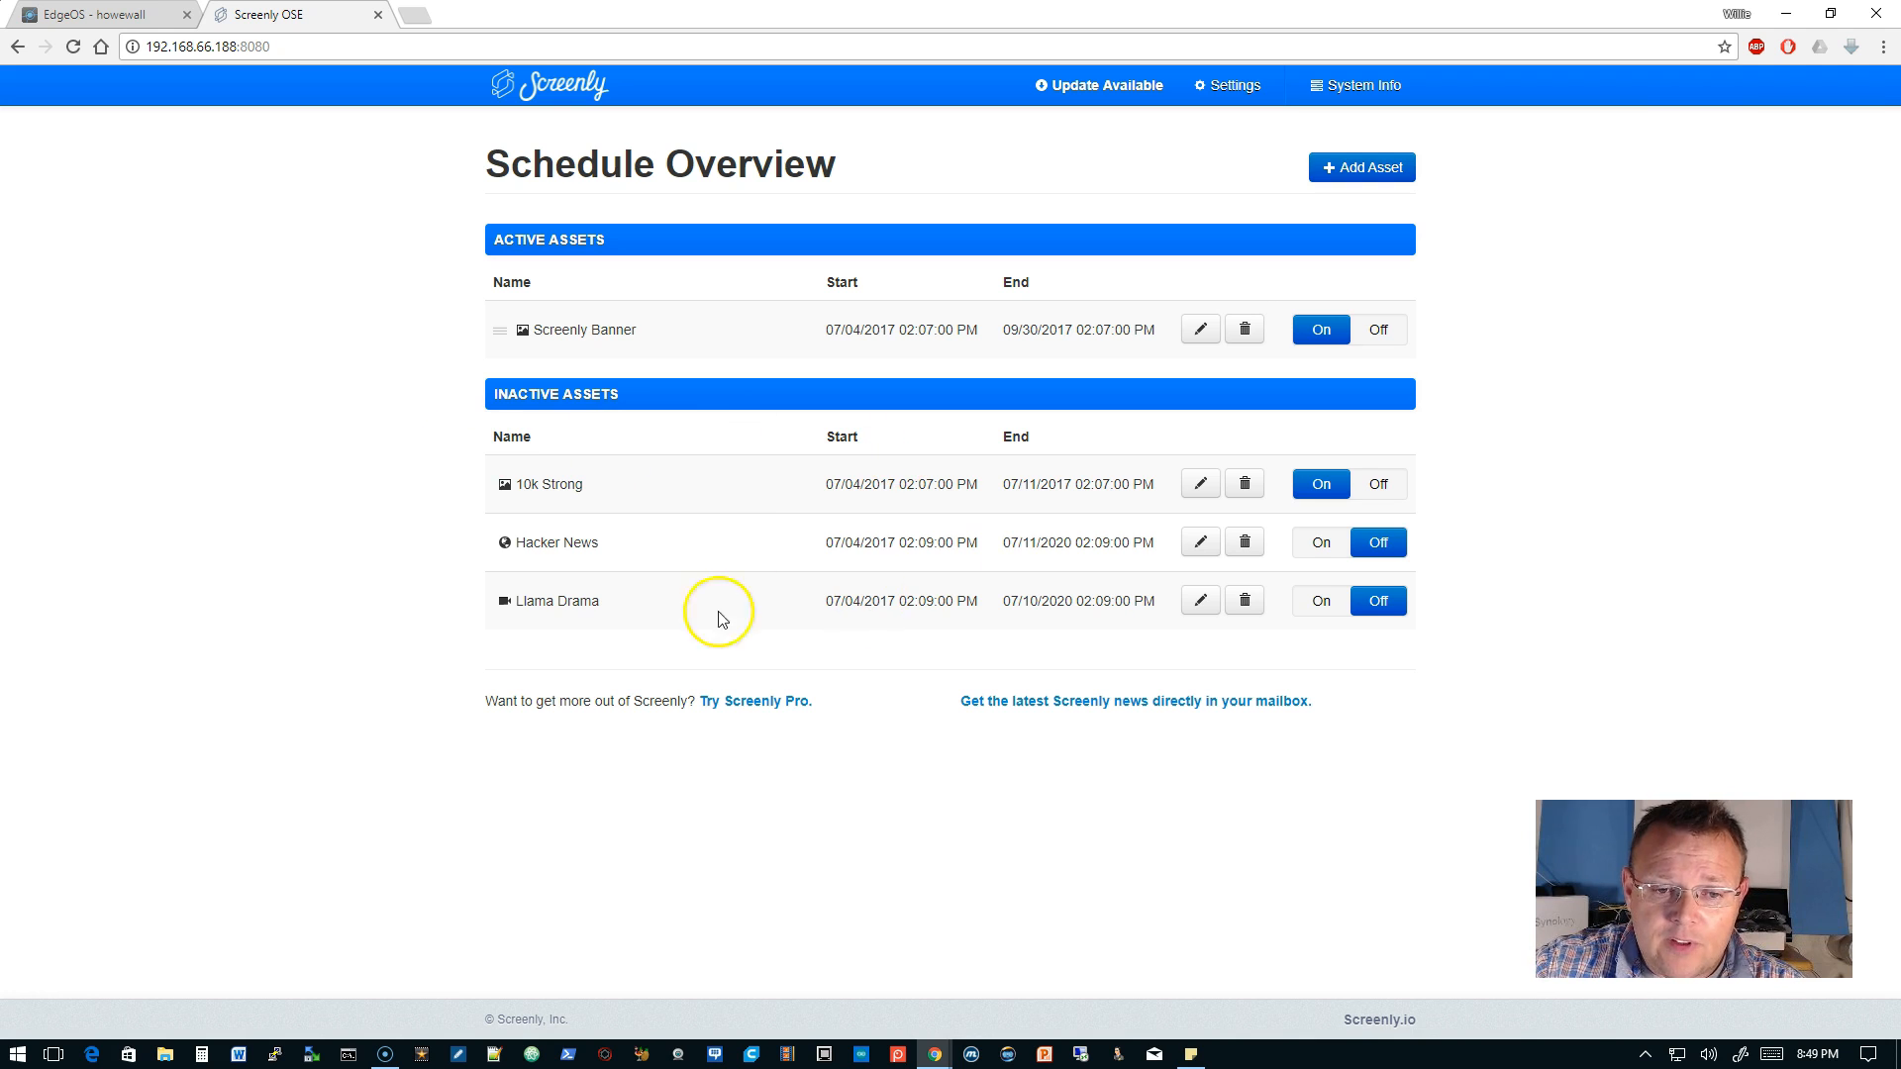
pyautogui.moveTo(1199, 483)
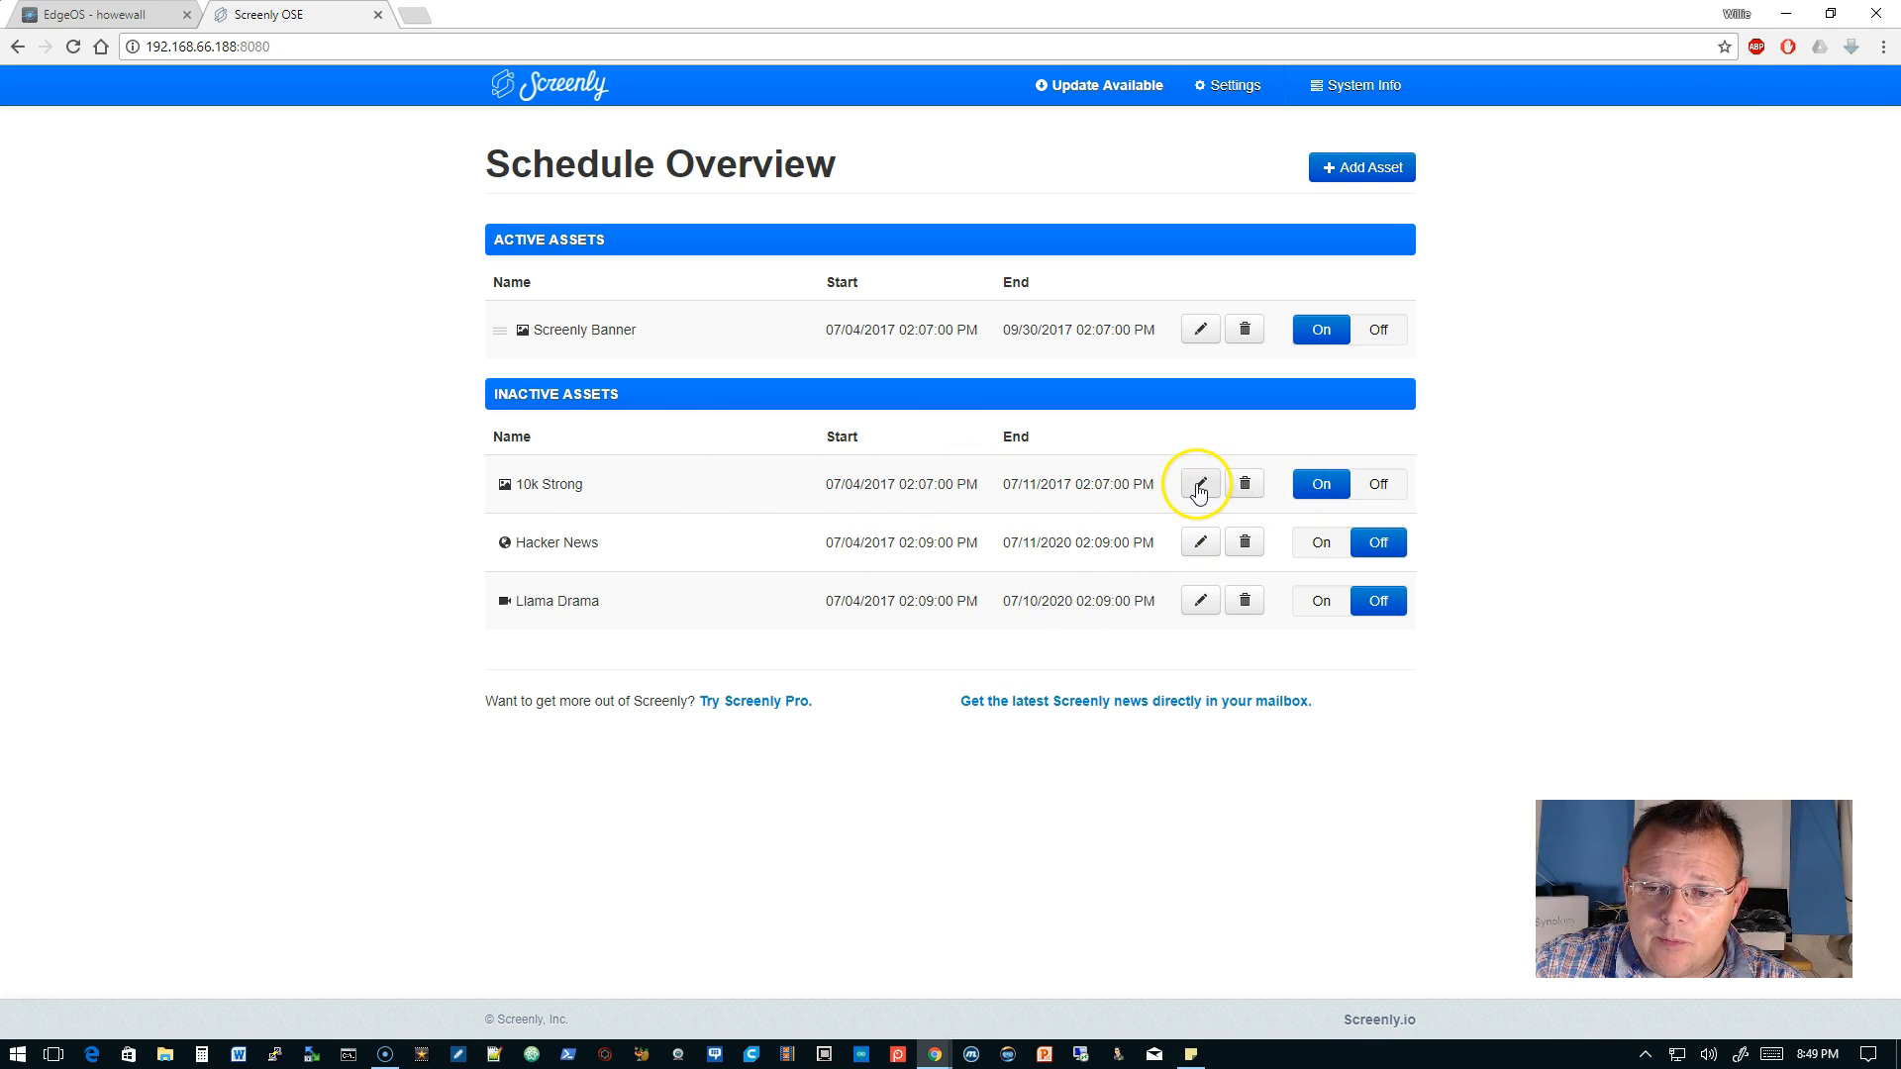
# Step: Edit 10k Strong to end 09/30/2017, switch it On and save it
pyautogui.click(1318, 483)
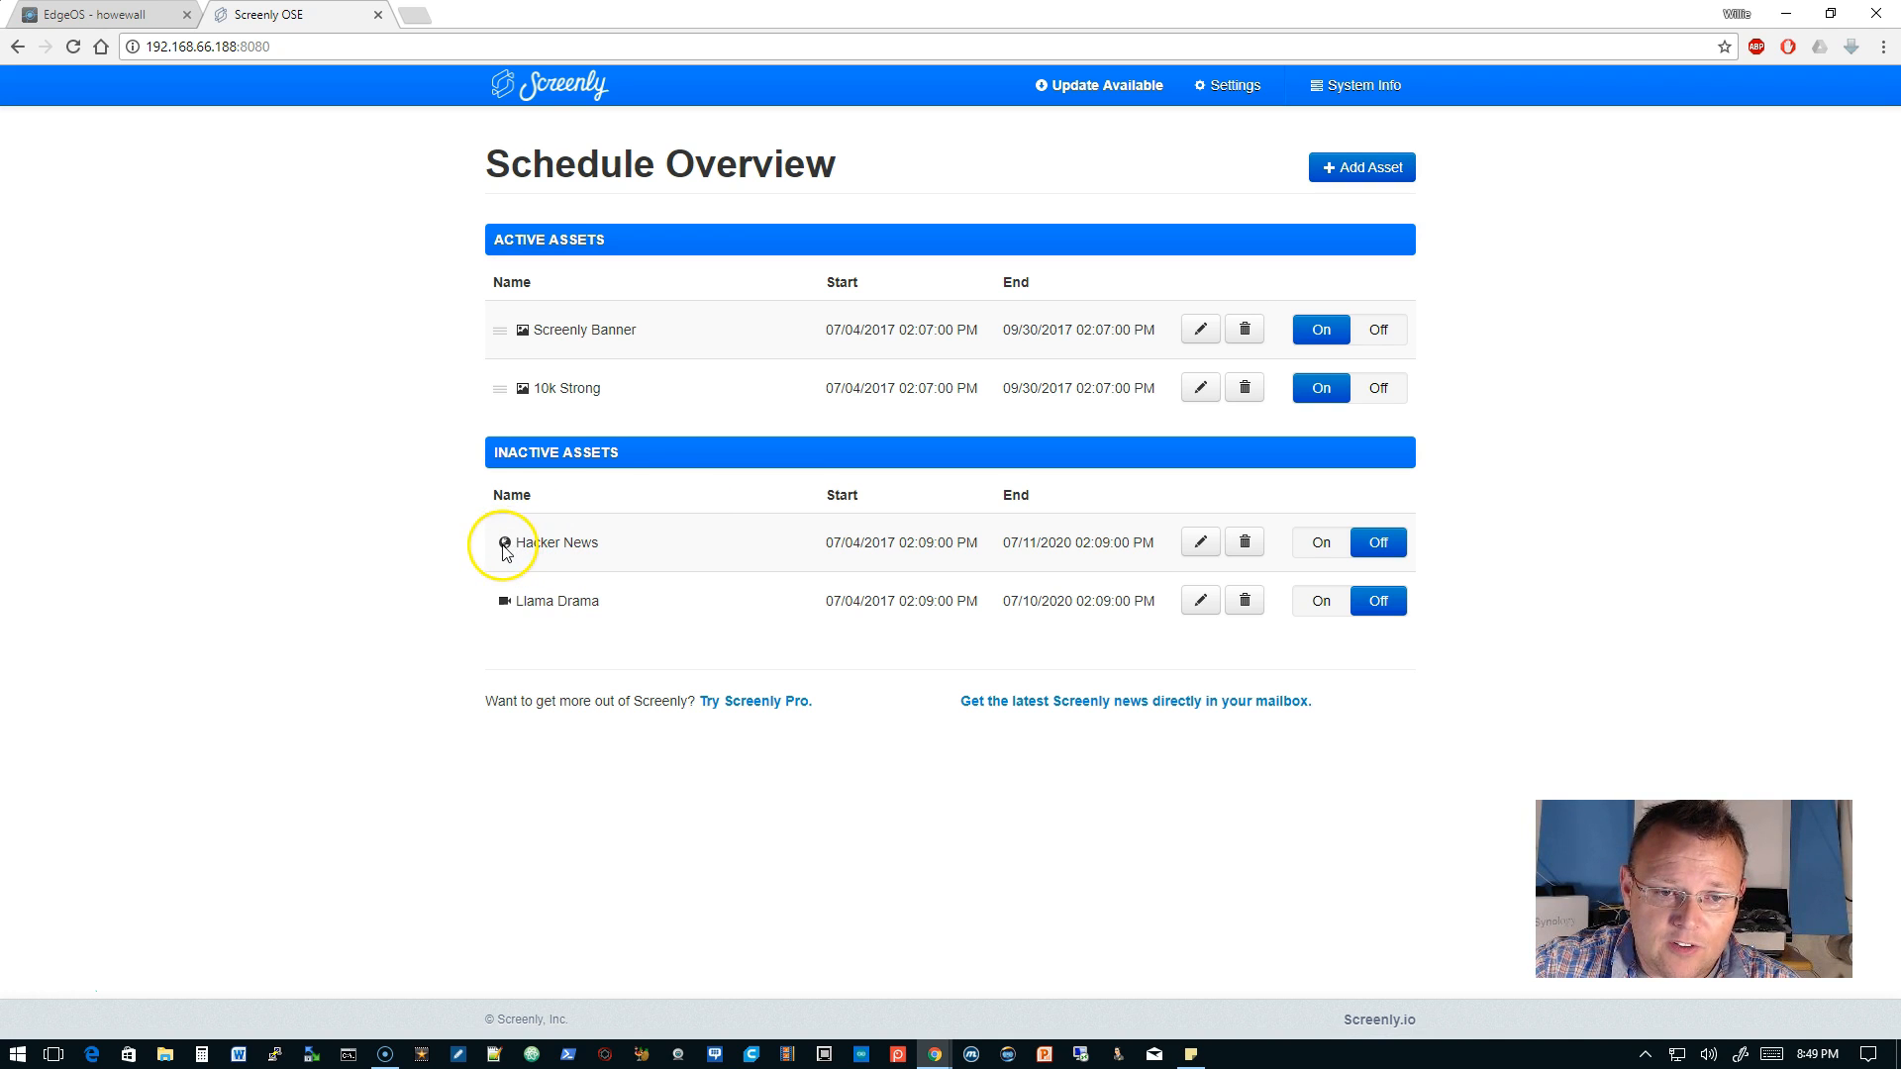
# Step: Delete the Hacker News asset from the schedule and confirm
pyautogui.click(1200, 600)
pyautogui.write('https://h5technology.com')
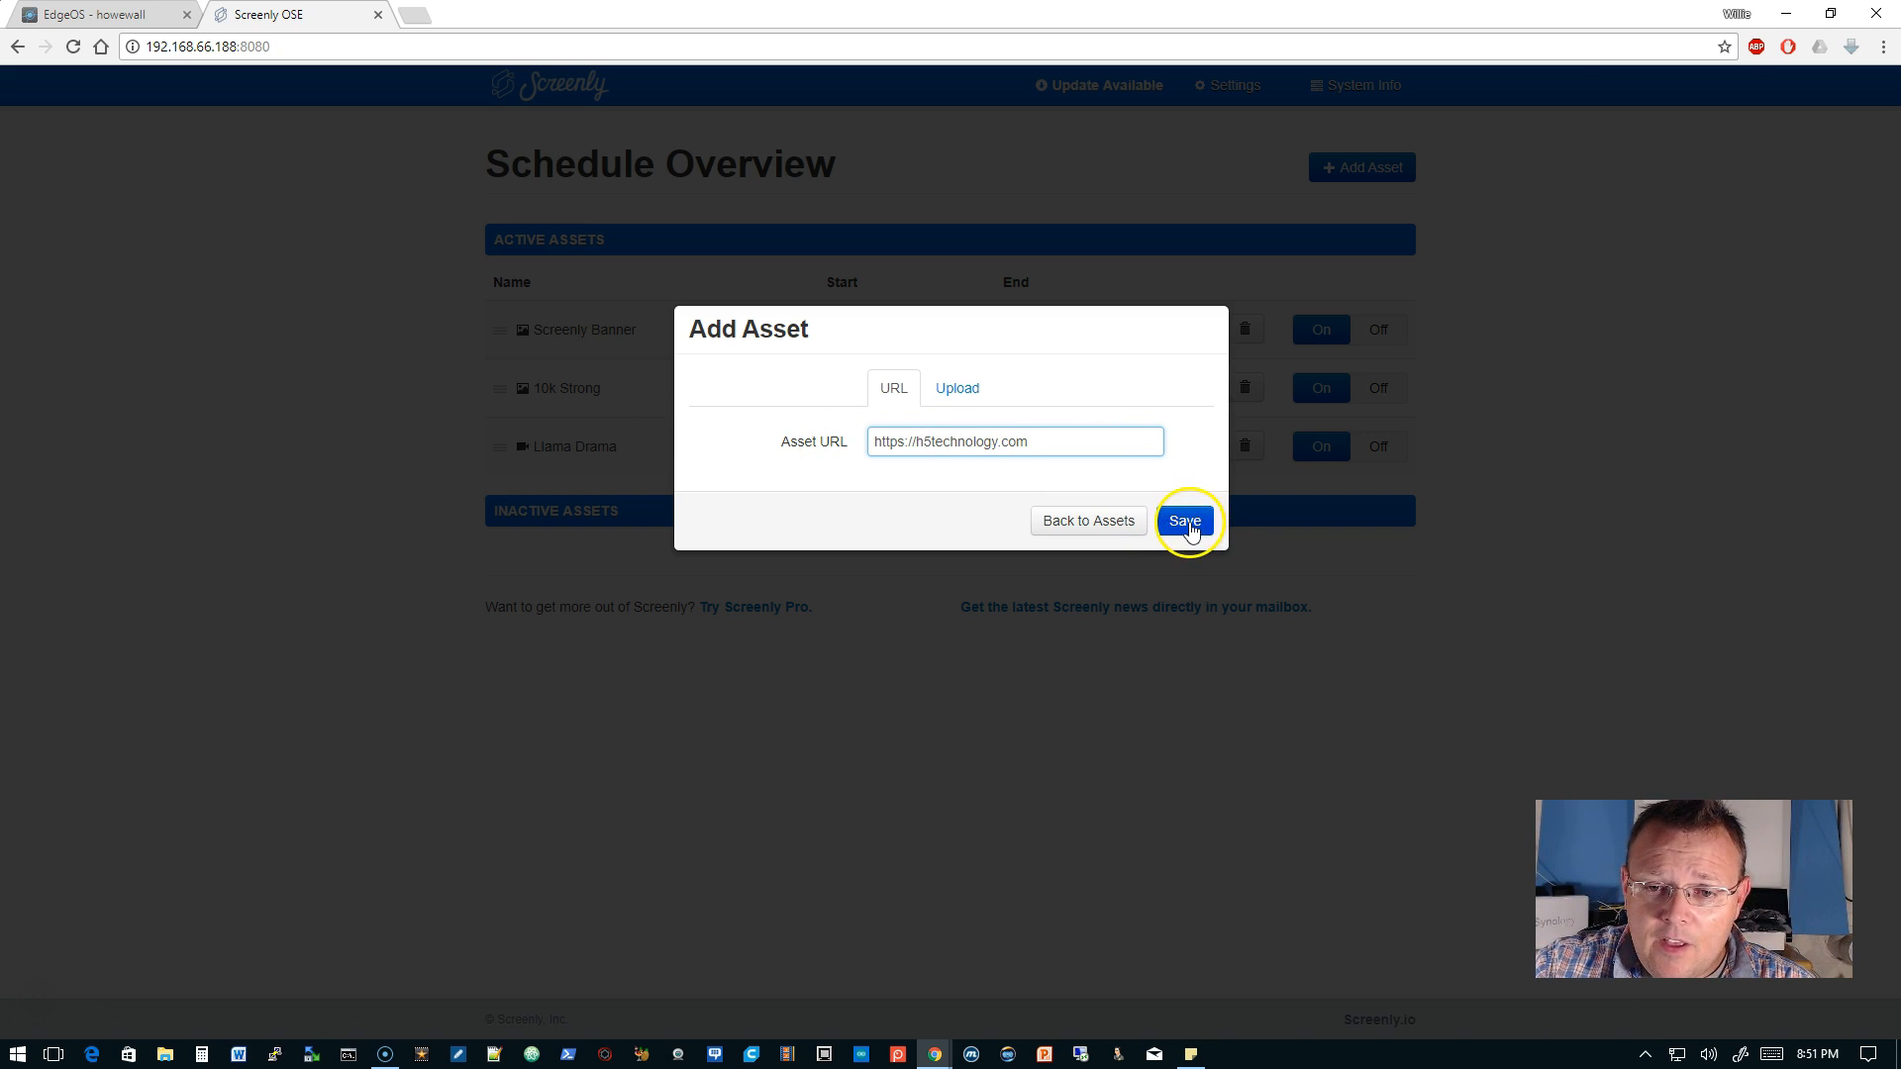
pyautogui.click(1184, 521)
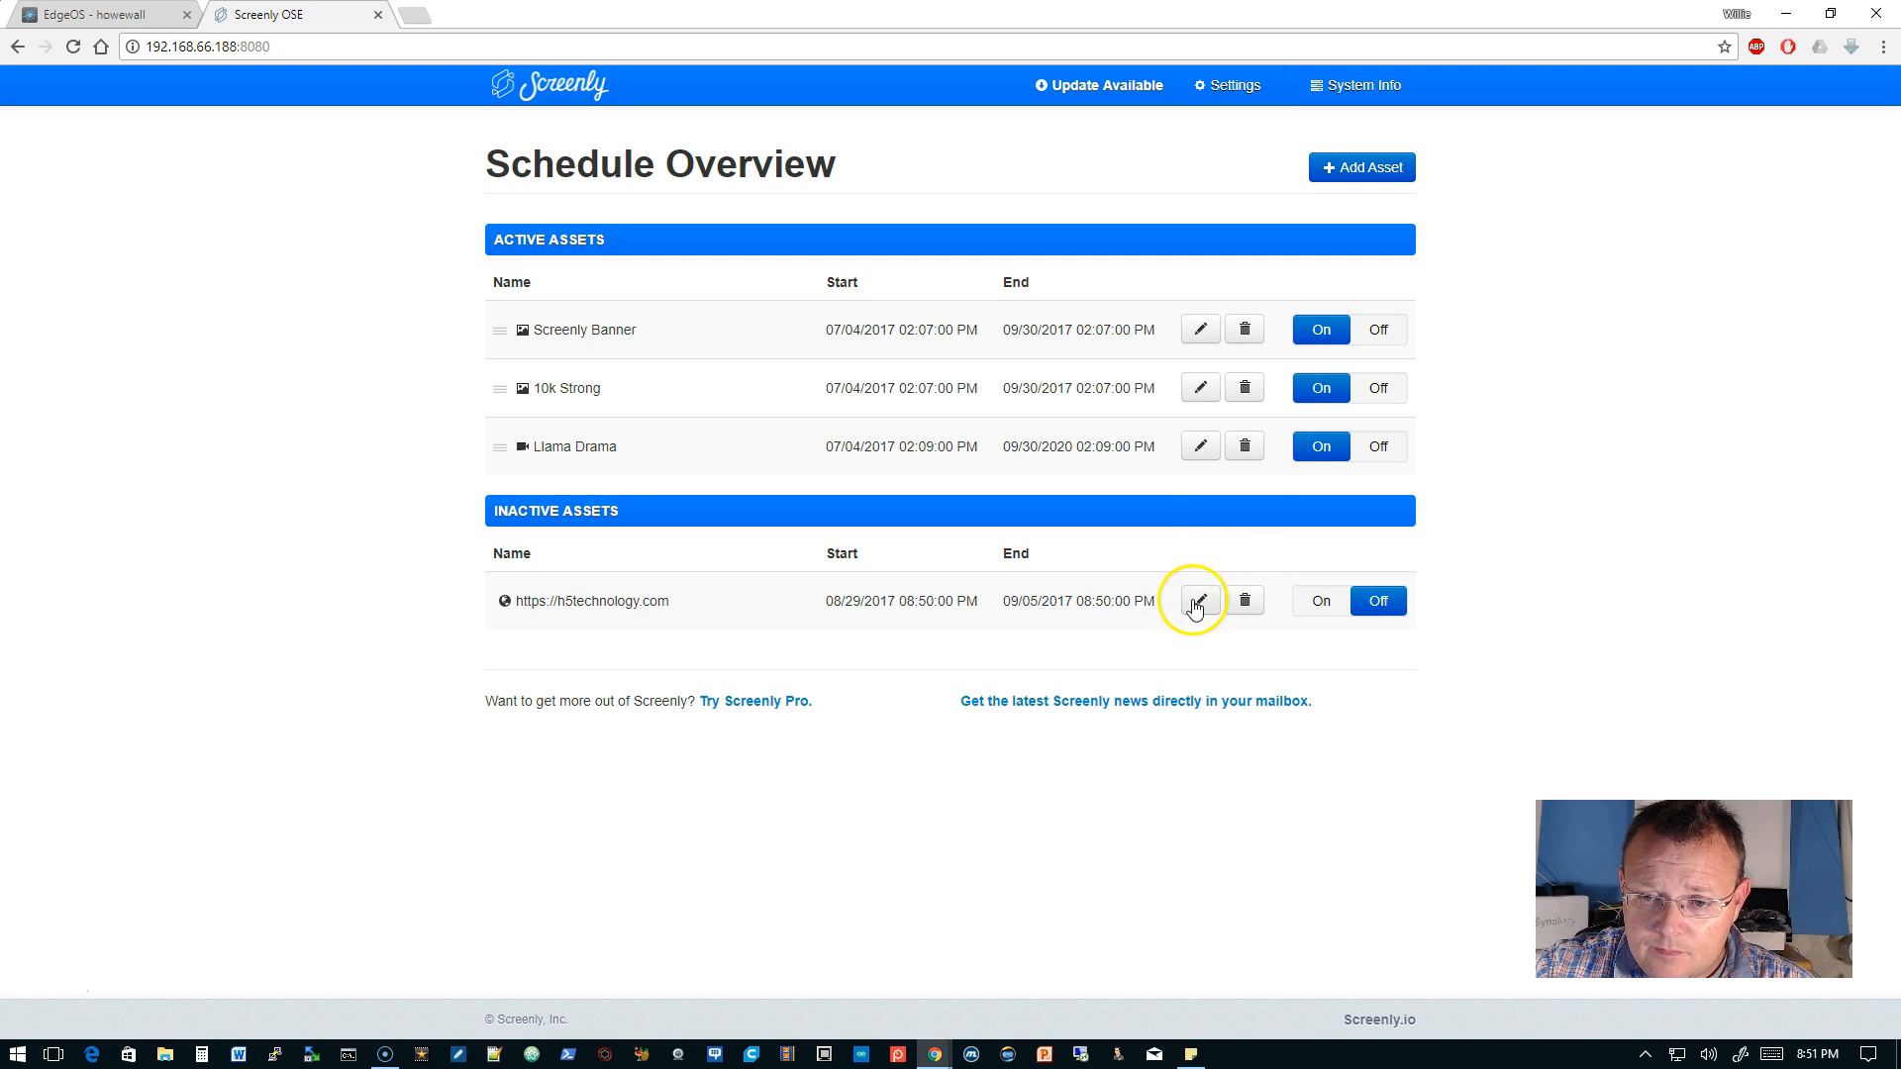
pyautogui.moveTo(1071, 590)
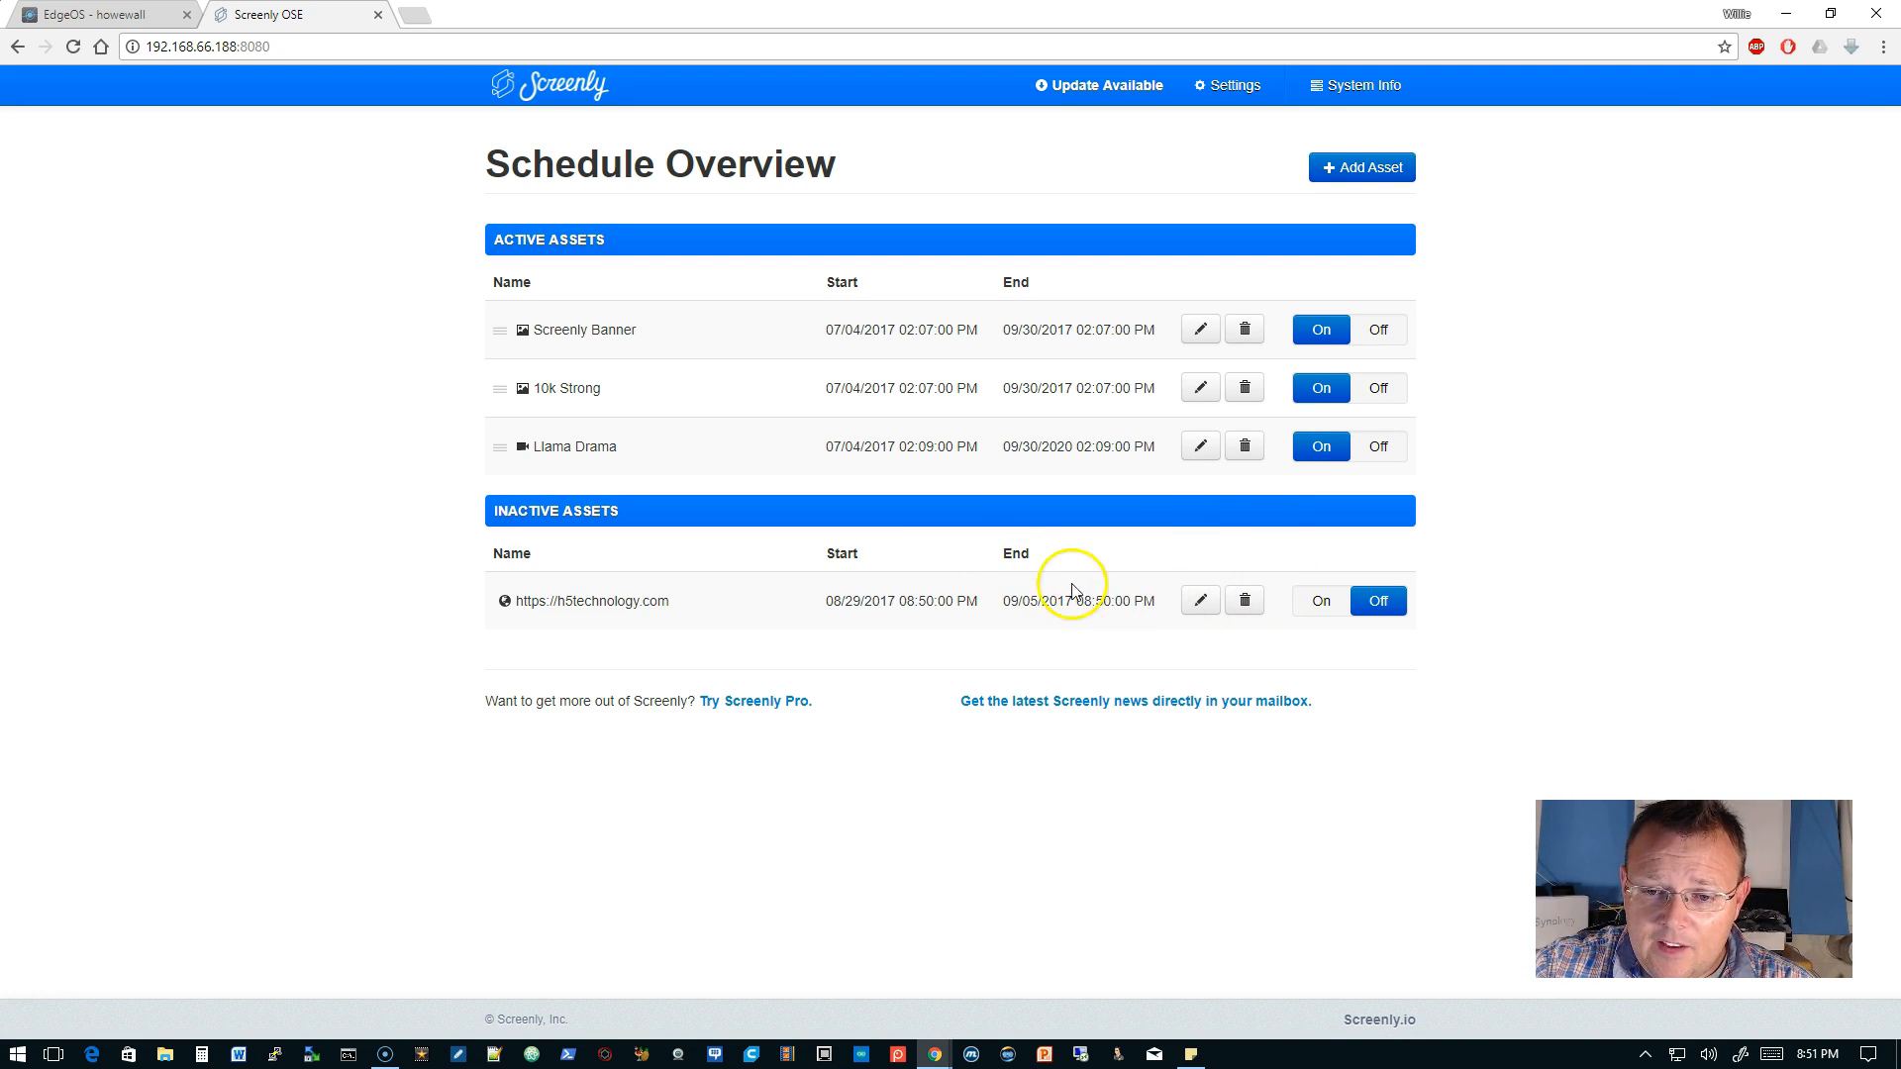
pyautogui.click(1321, 600)
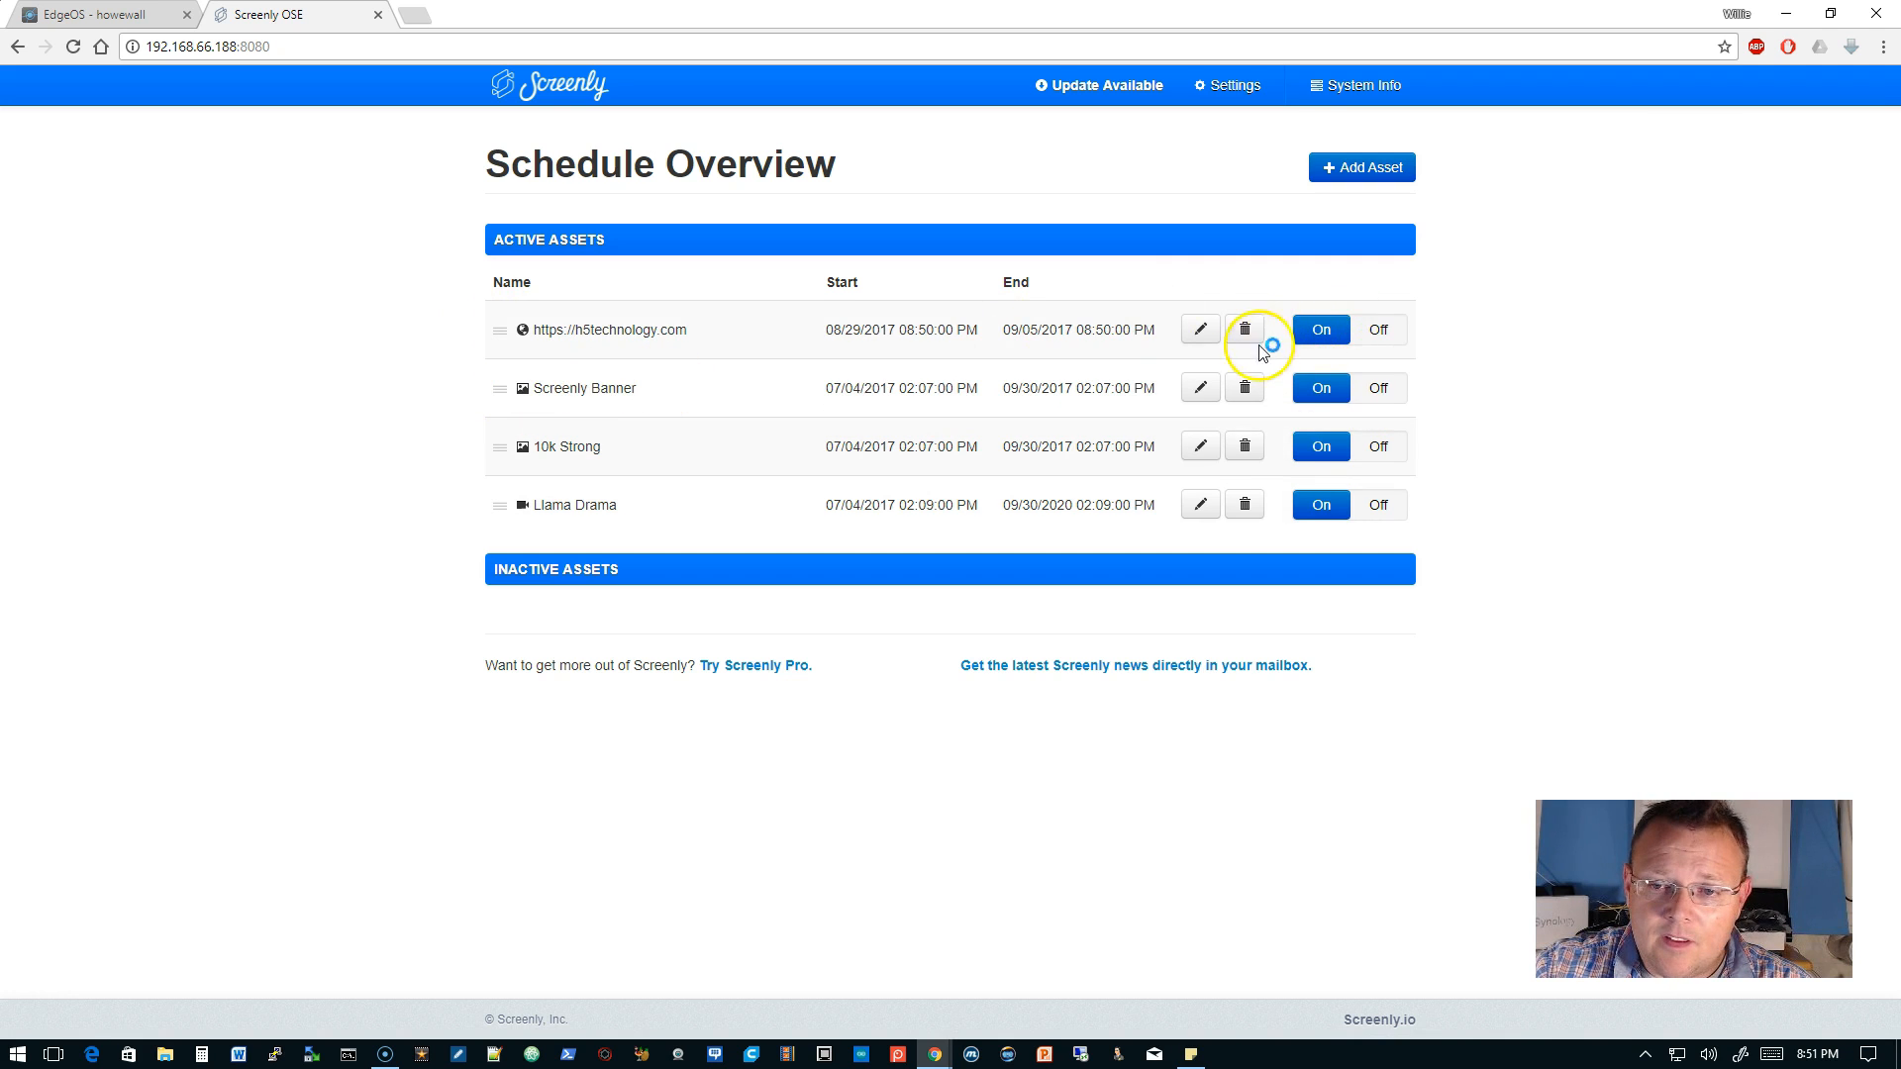